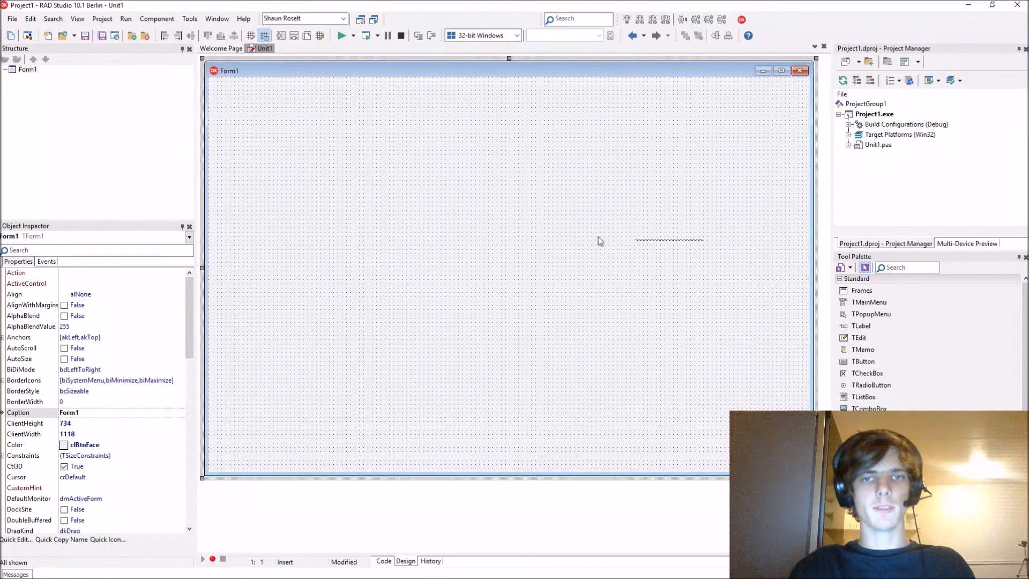
mouse_move(244, 96)
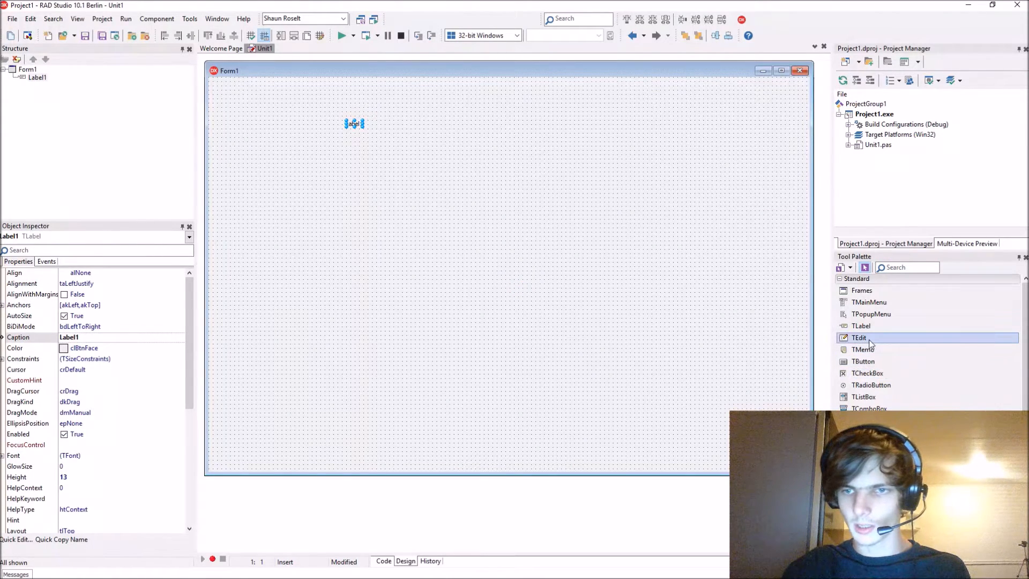
Step: Add TEdit and the other standard controls from the Tool Palette onto Form1
double_click(864, 349)
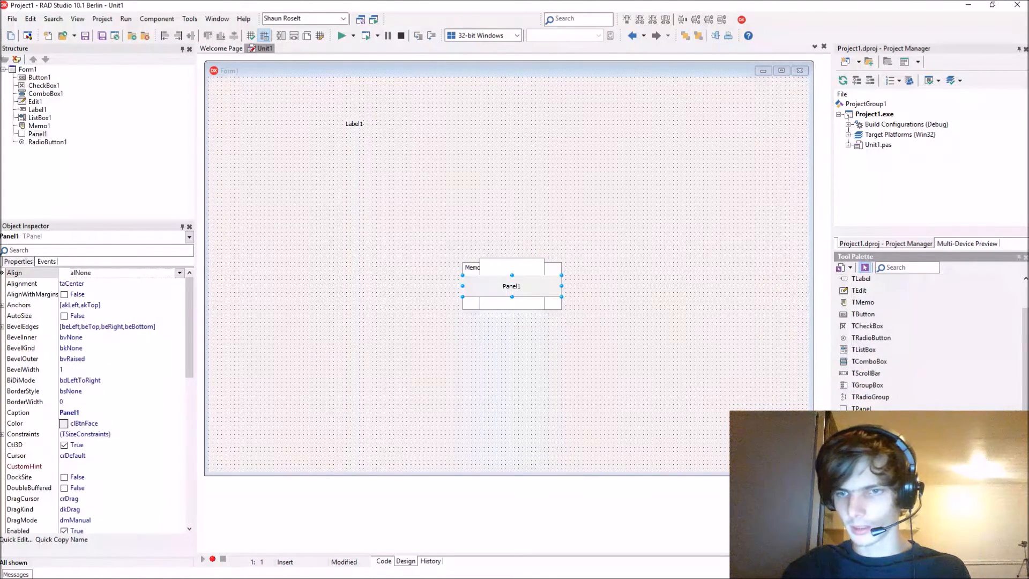
scroll(down, 3)
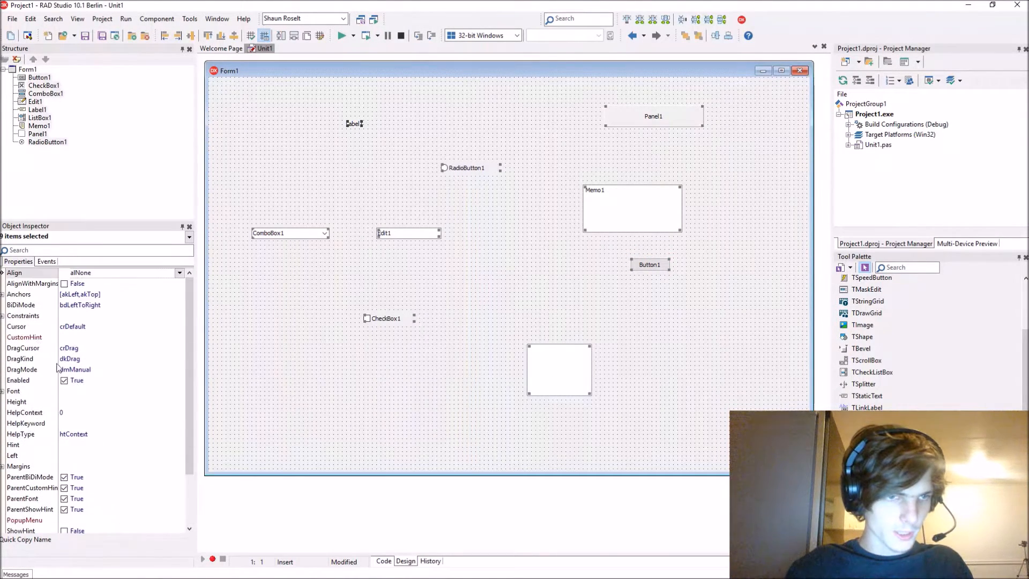
Step: Give all selected components a larger font and resize them with values 100, 300, 50, 10
click(178, 391)
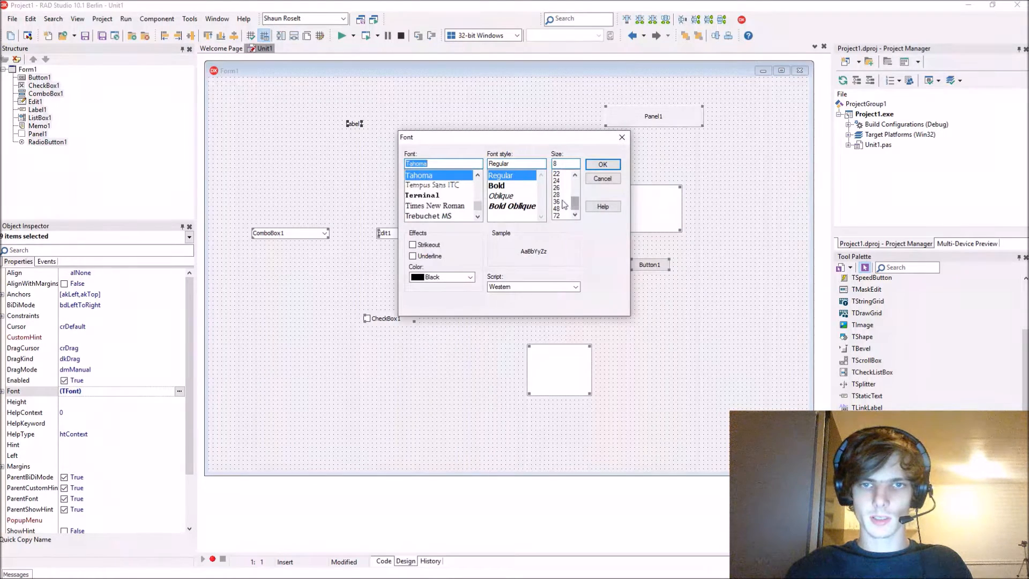
click(601, 164)
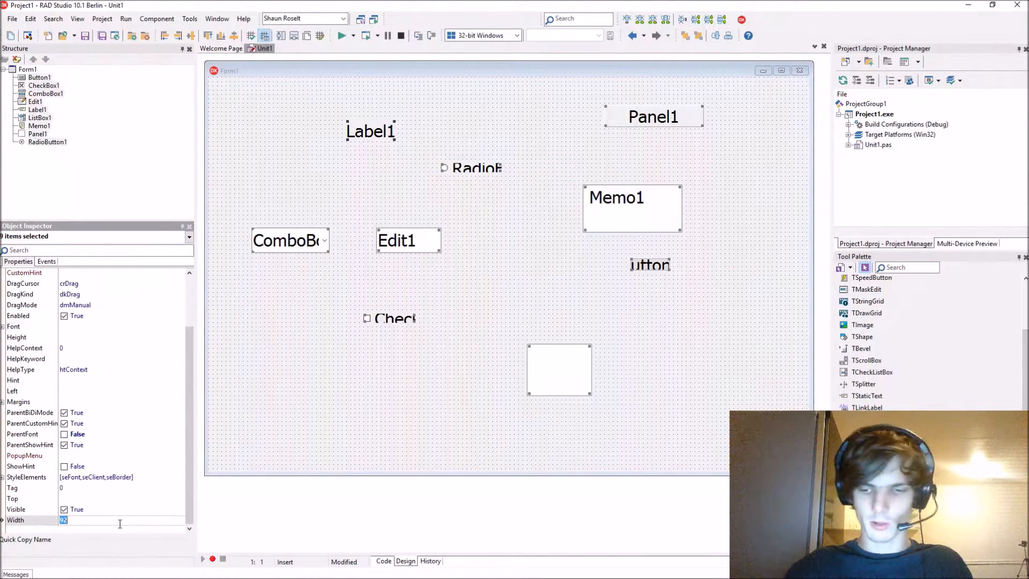
text(100)
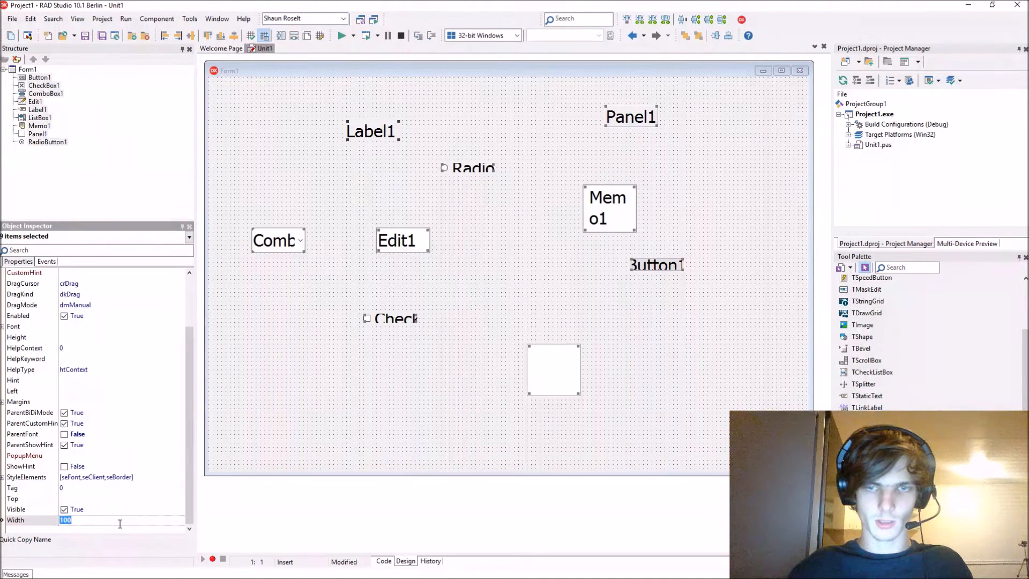
text(300)
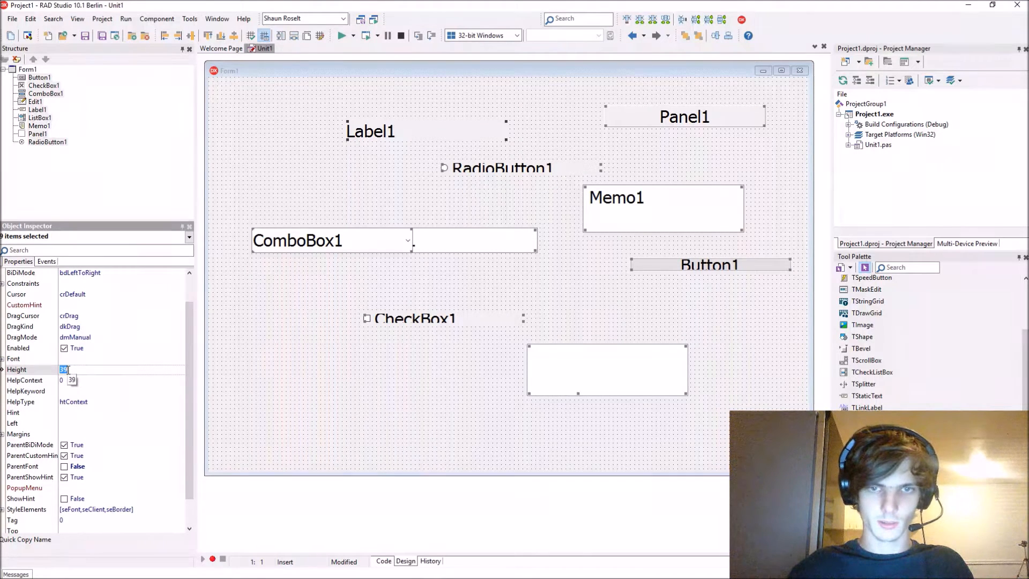
text(50)
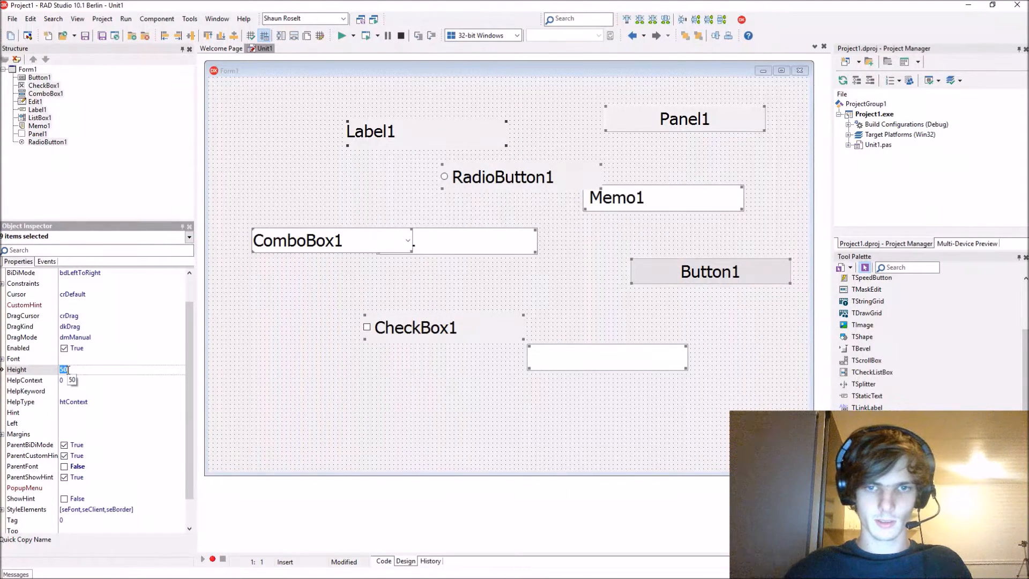
text(100)
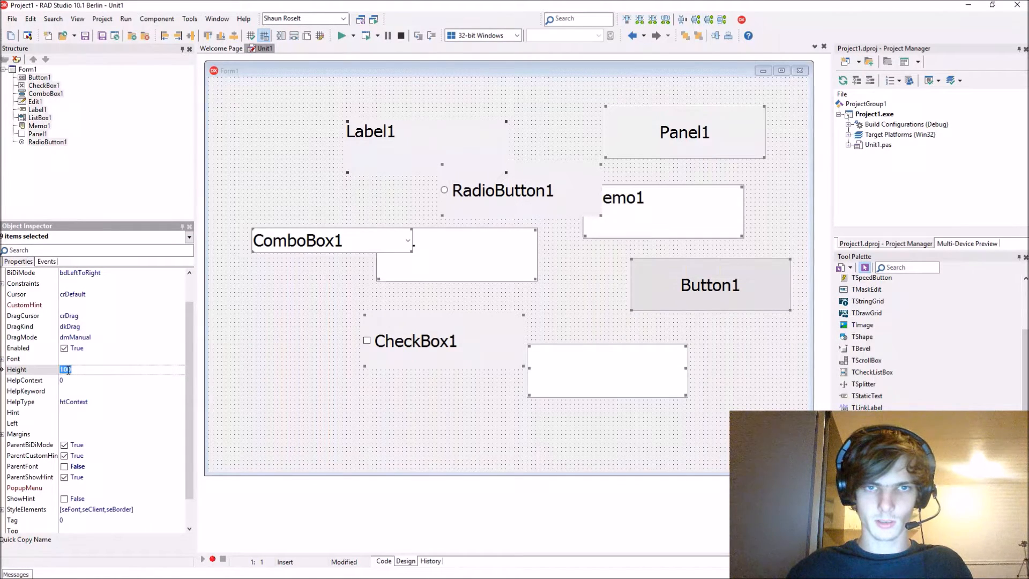
click(315, 203)
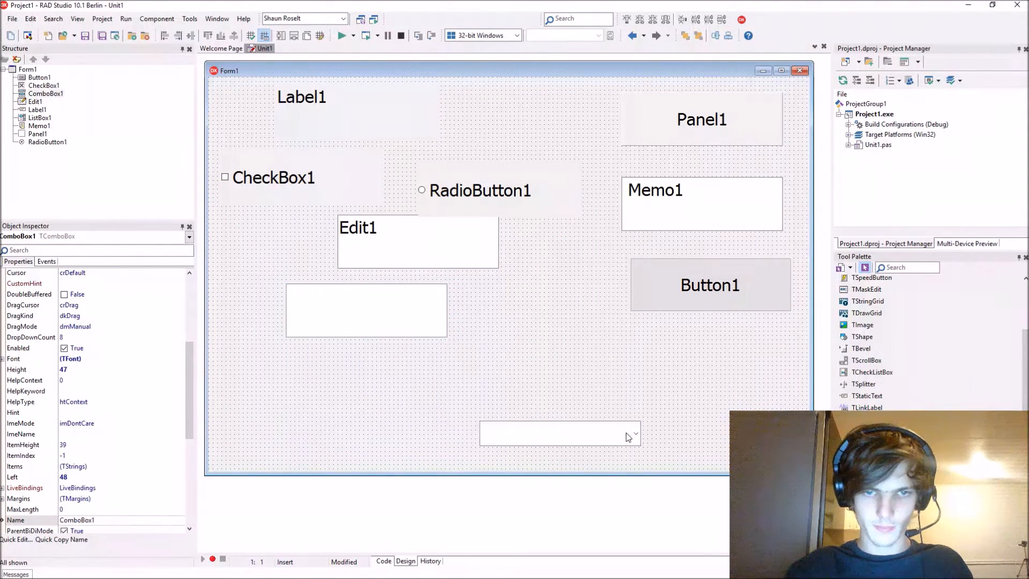
Step: Move ComboBox1 to Form1's bottom left, size it, and place Button1 at bottom right
drag(557, 432, 305, 446)
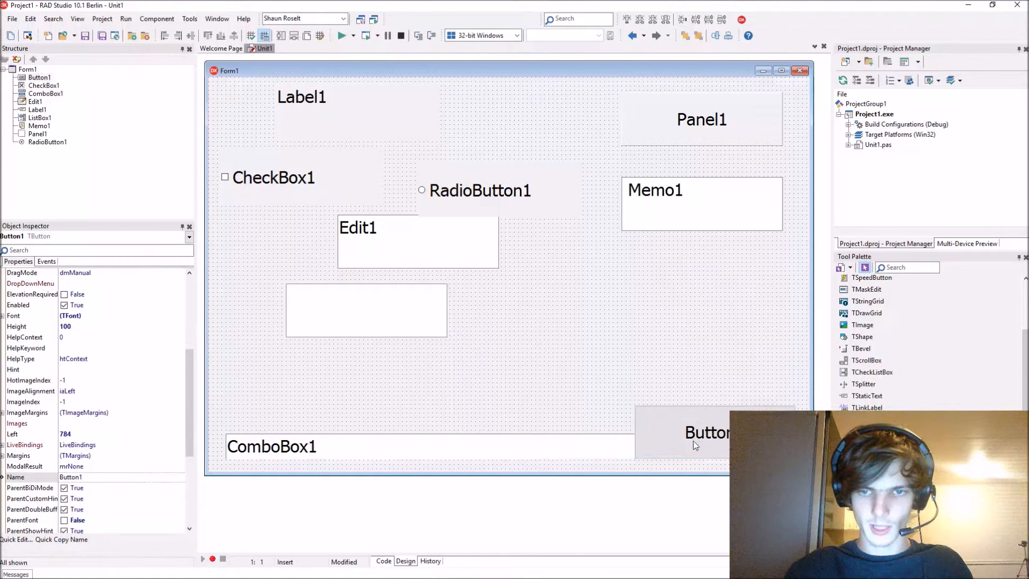
click(271, 446)
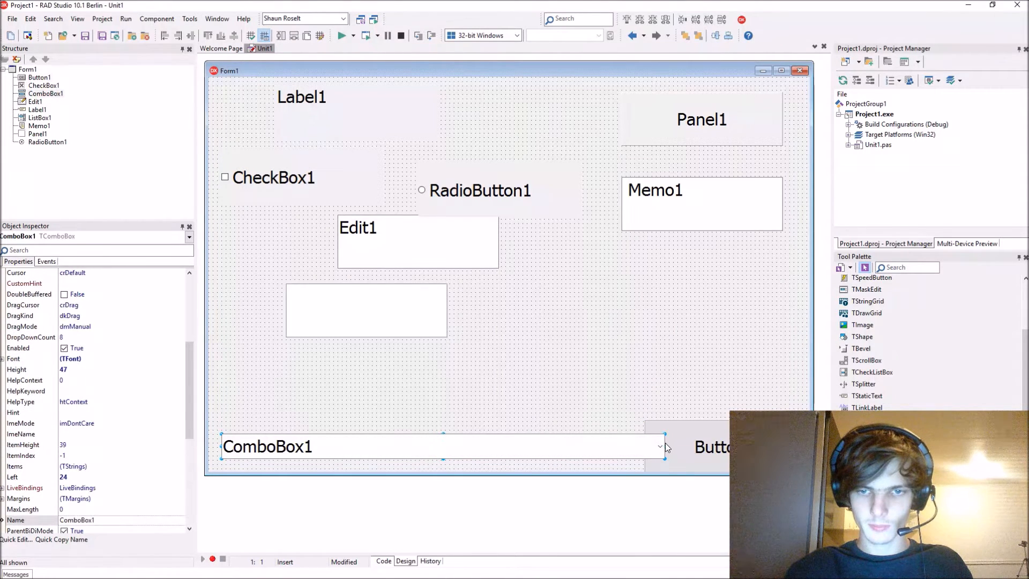
click(712, 446)
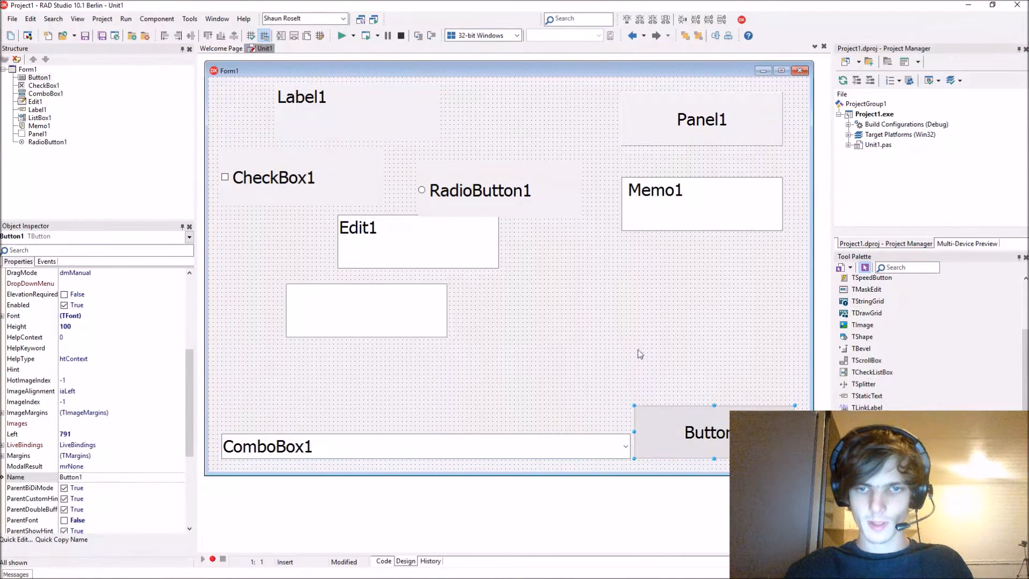
click(102, 17)
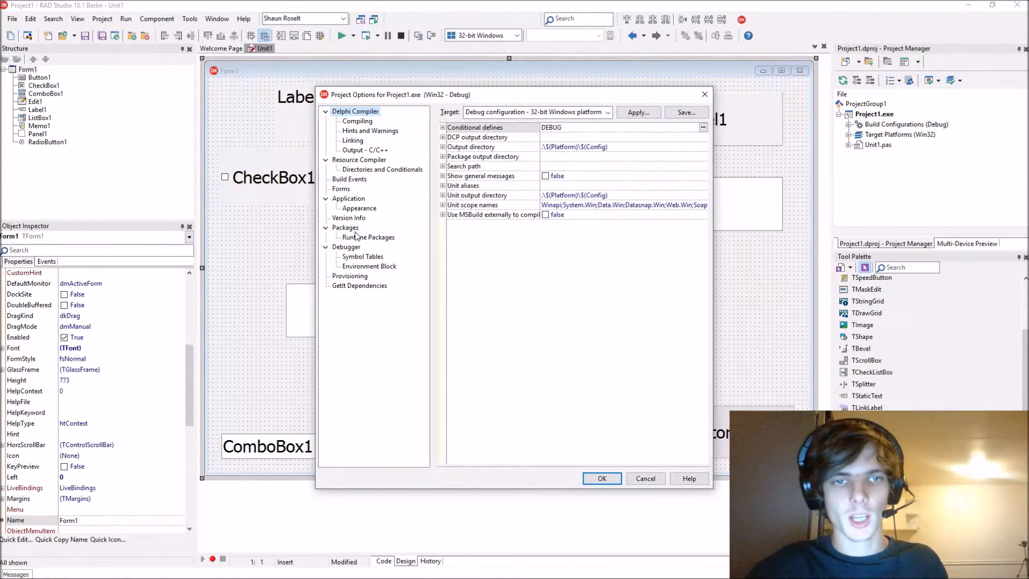
Step: Enable Amakrits through Cobalt XEMedia and Windows10 Purple, making Windows10 Purple the default style
click(359, 208)
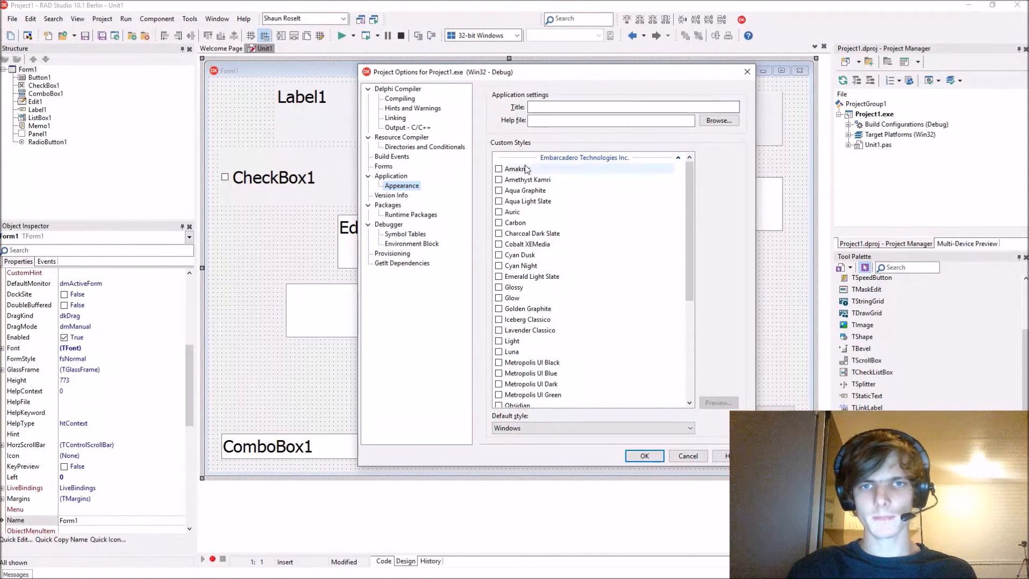
click(499, 168)
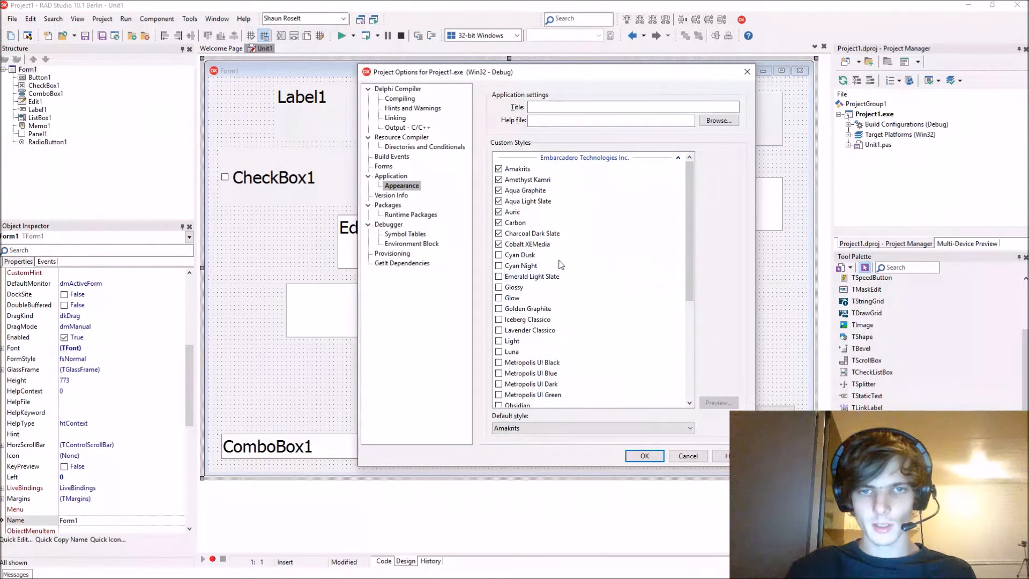
scroll(down, 3)
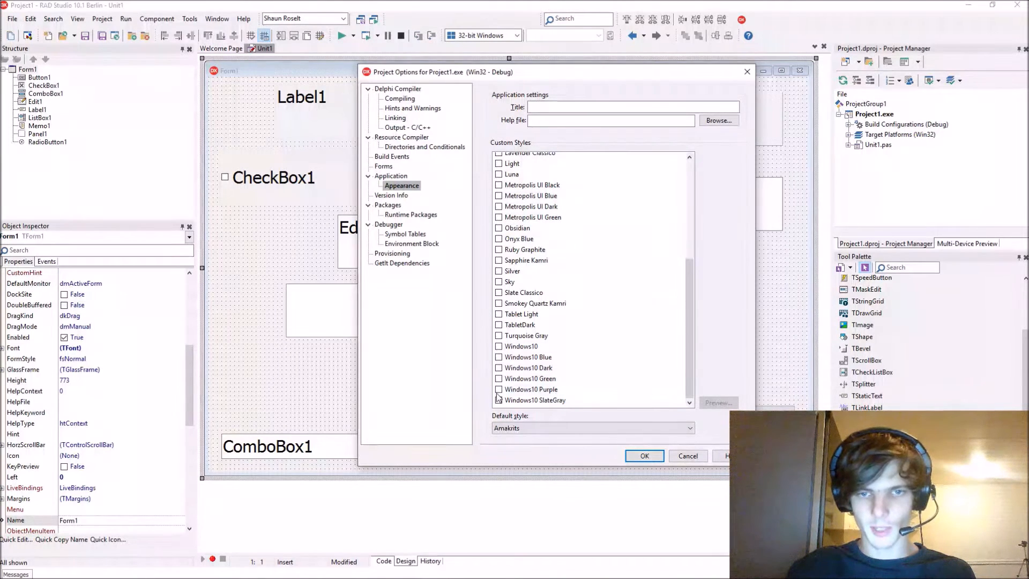
click(499, 389)
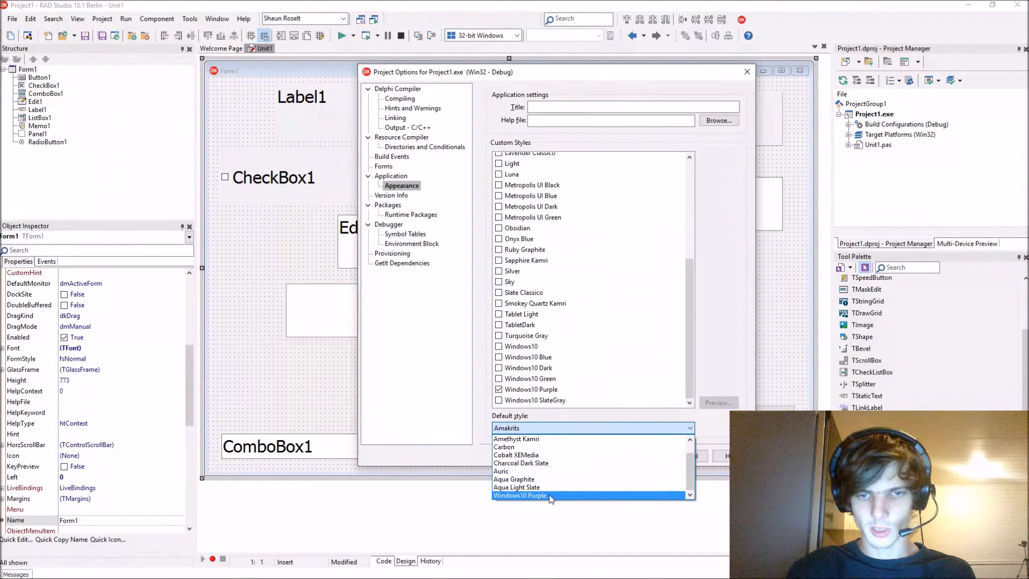
click(519, 495)
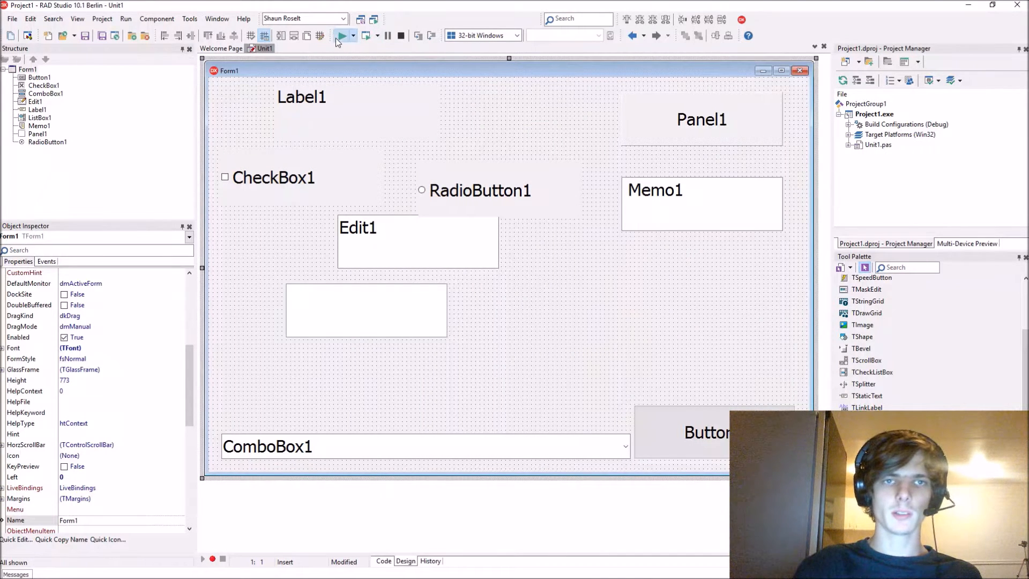
Step: Build and run the app to view the Windows10 Purple style, then close it
click(341, 35)
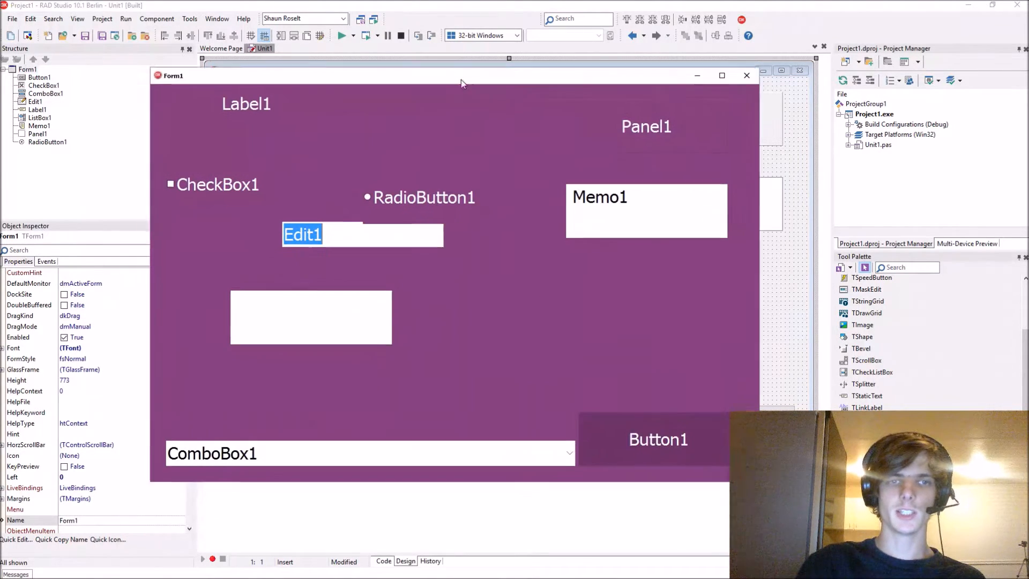
drag(459, 76, 459, 56)
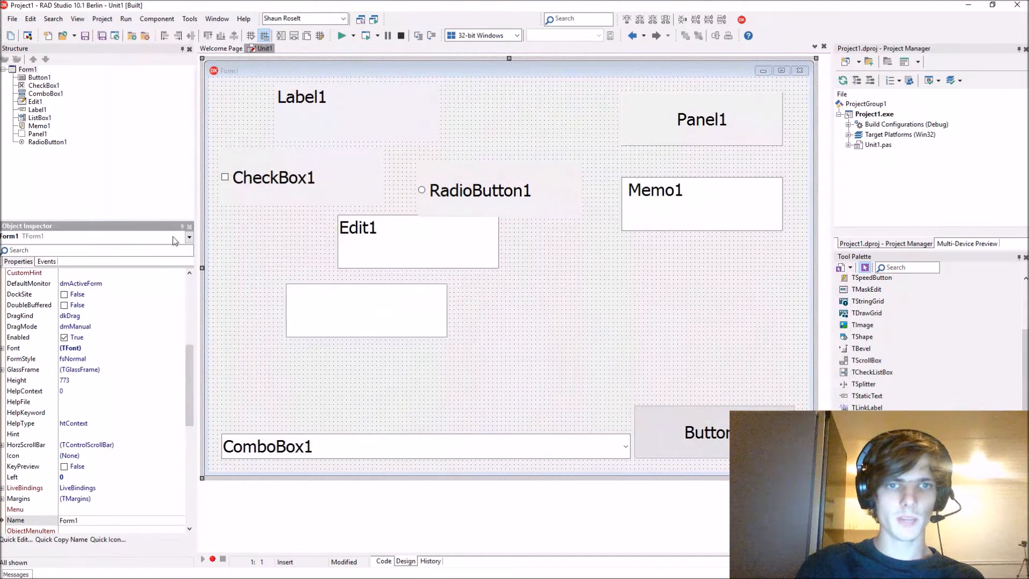
Step: Reopen project options and preview the Glow style
click(102, 17)
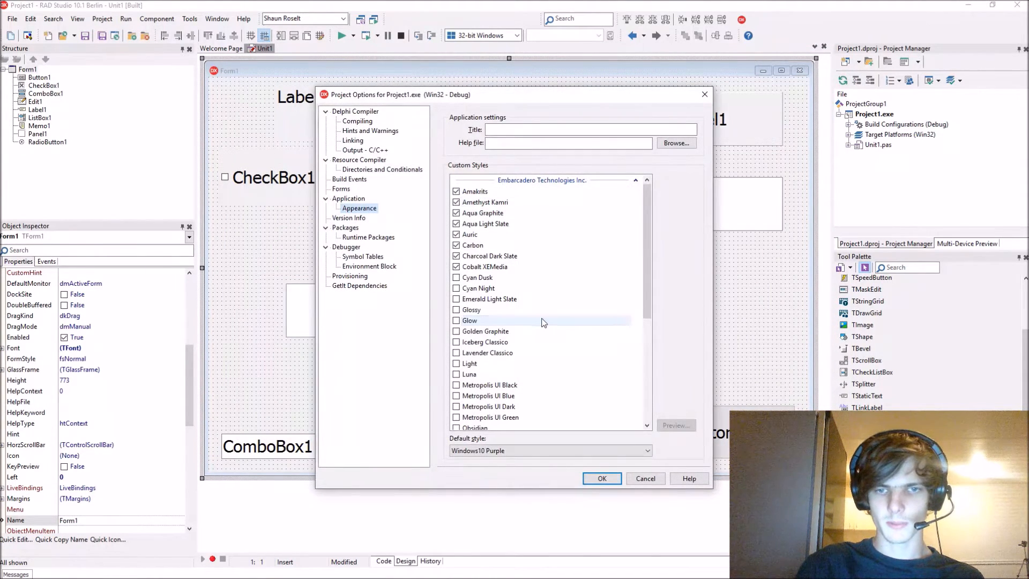
click(675, 425)
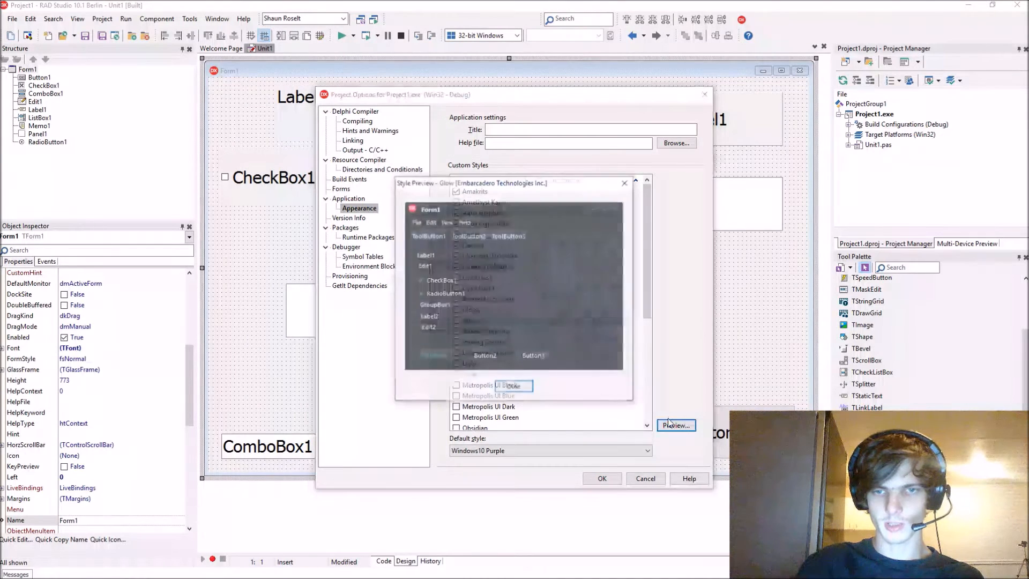
click(674, 425)
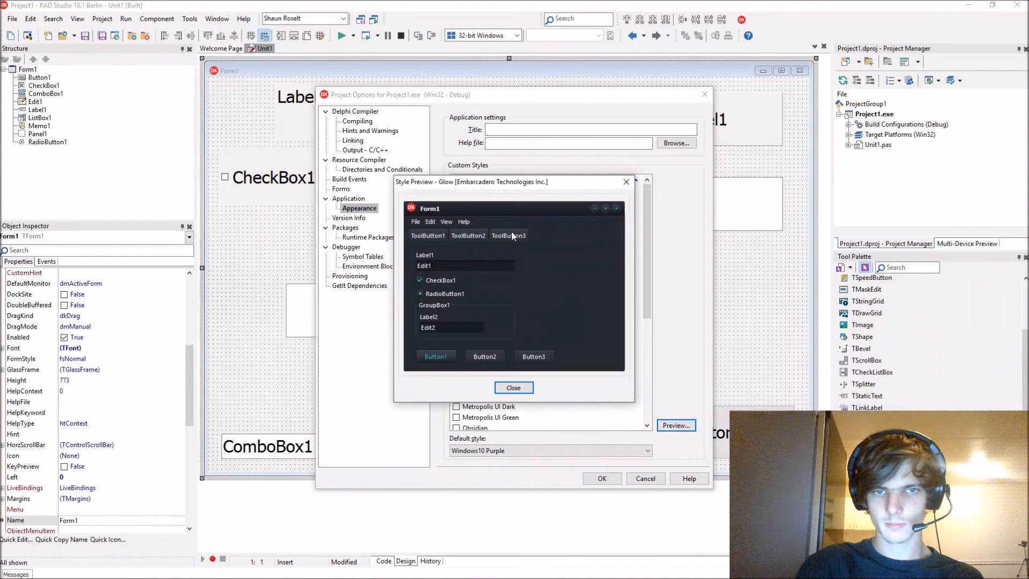
click(513, 387)
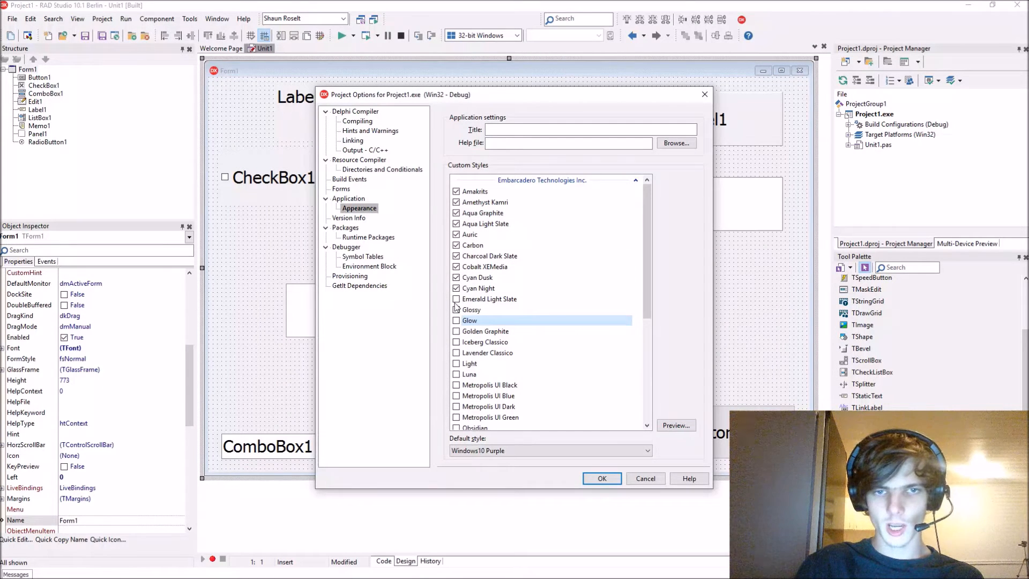
Step: Tick the remaining custom styles through Metropolis UI Black and set Windows as default
click(456, 309)
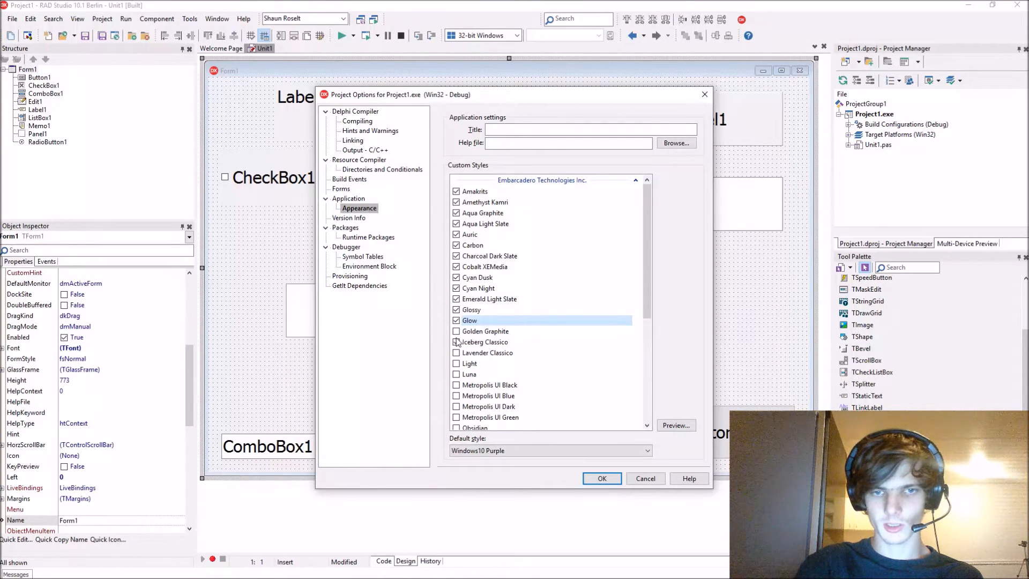
click(456, 342)
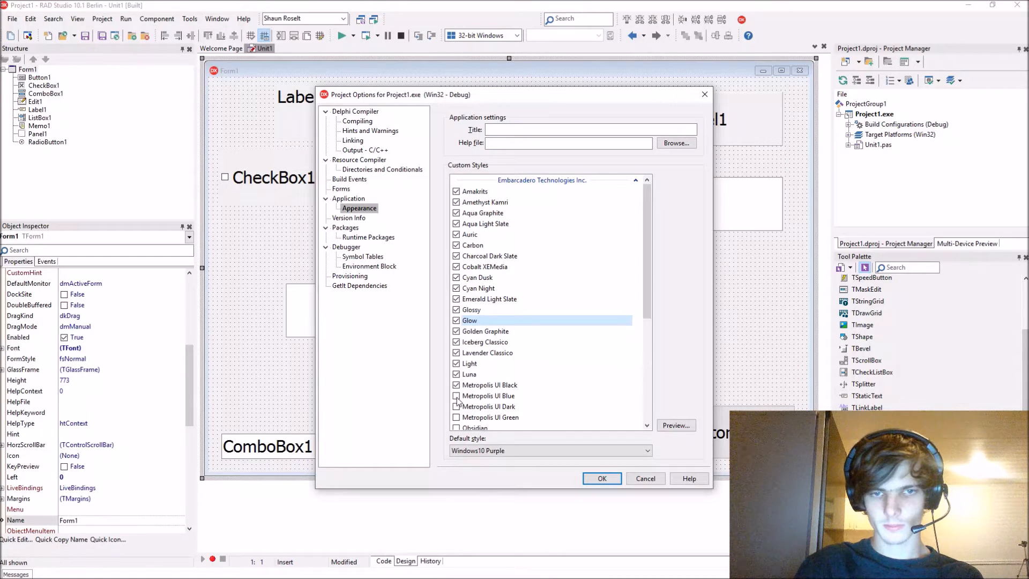
scroll(down, 3)
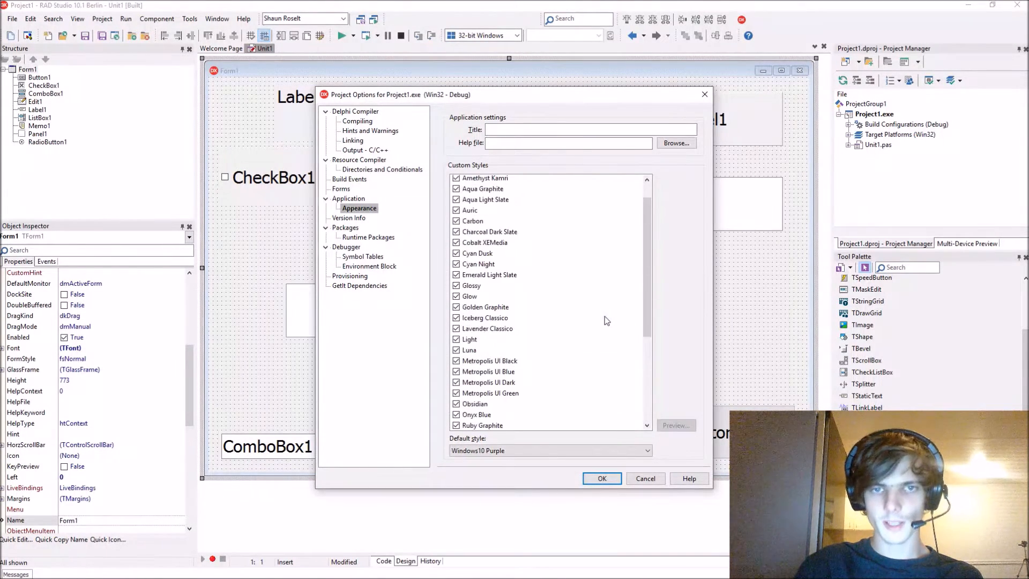
click(646, 450)
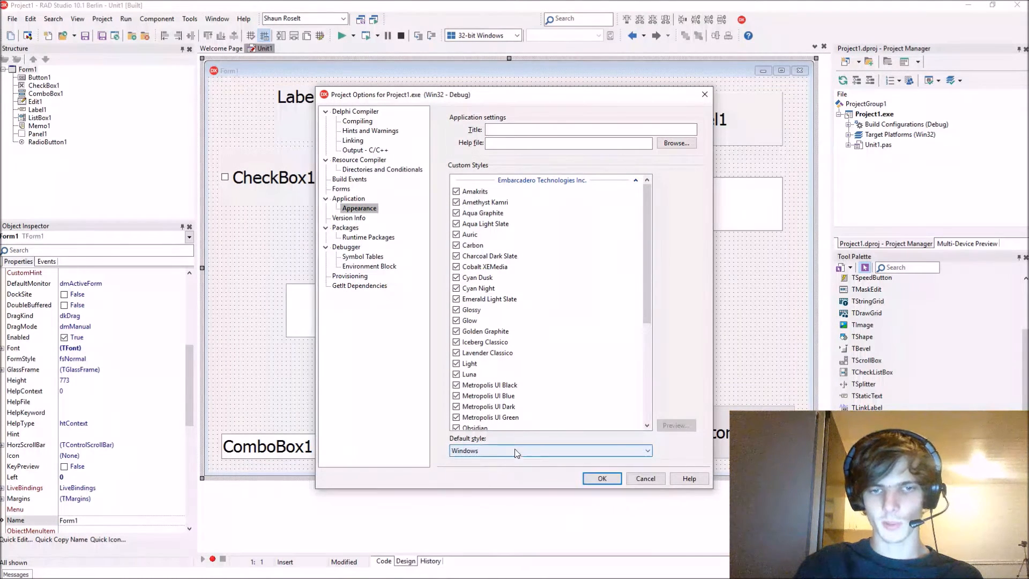
click(644, 478)
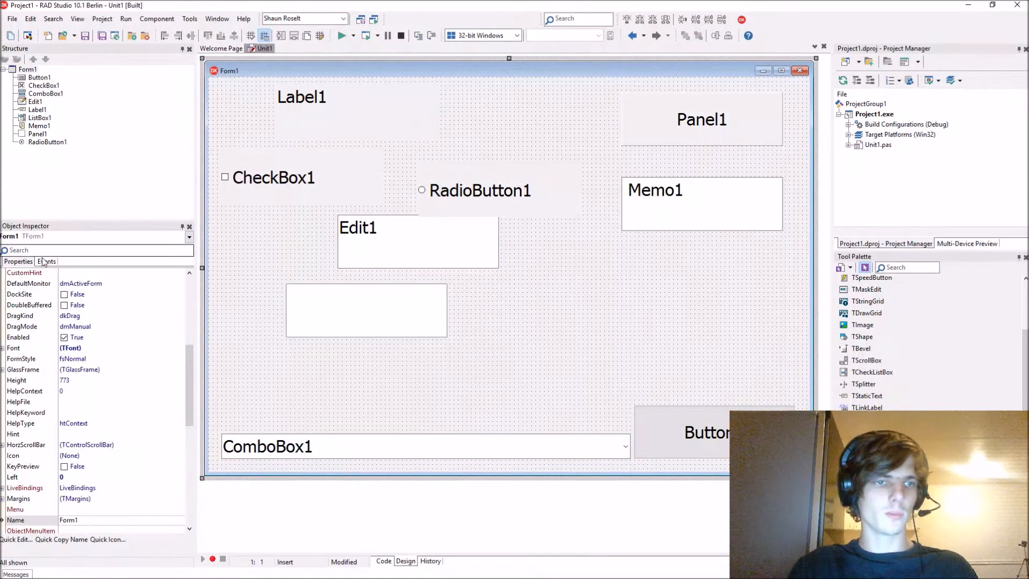
Step: Create Form1's FormCreate handler with a var section and add Vcl.Themes to uses
click(46, 261)
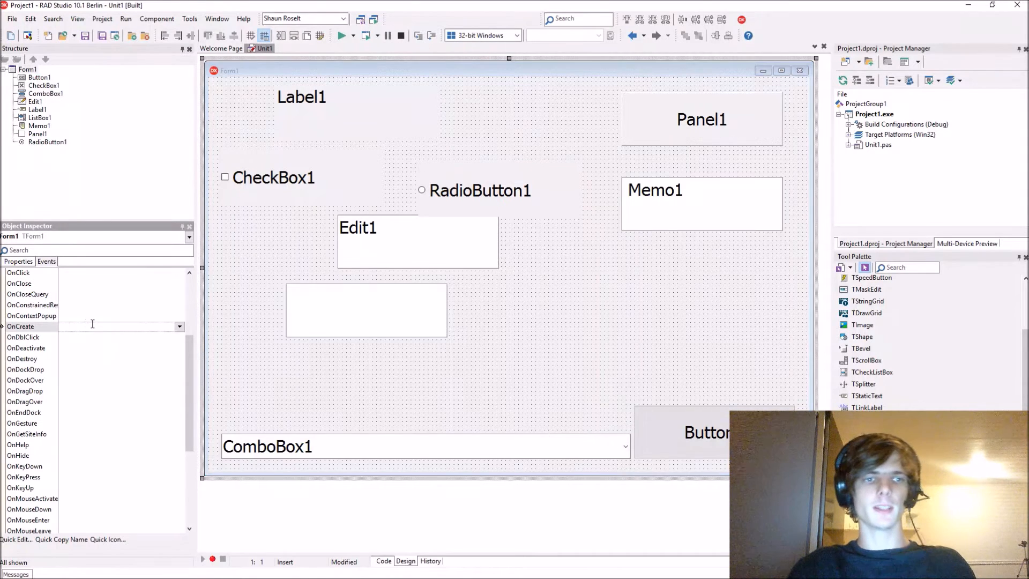
double_click(118, 326)
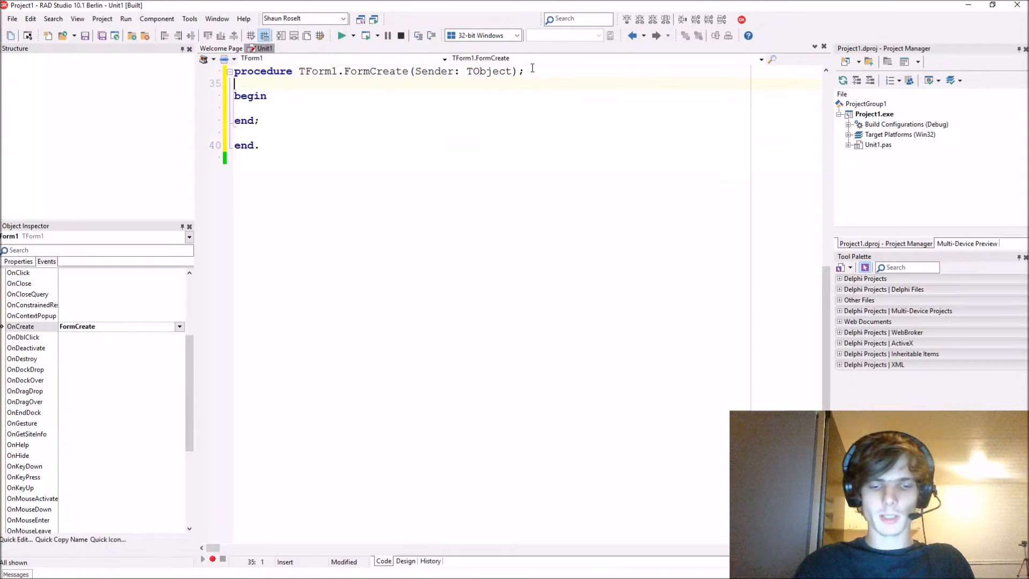
text(var)
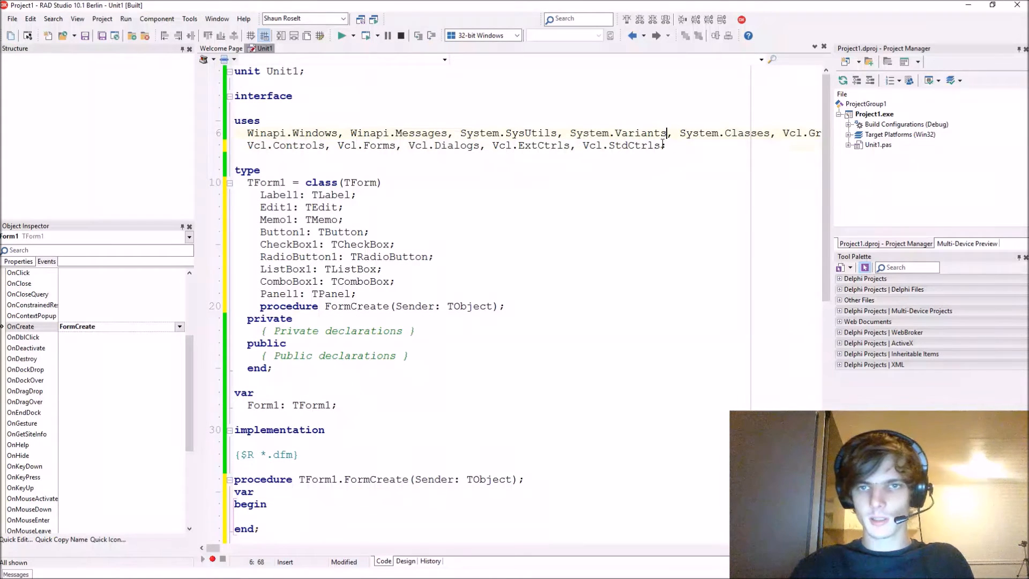
text(Vcl.Themes)
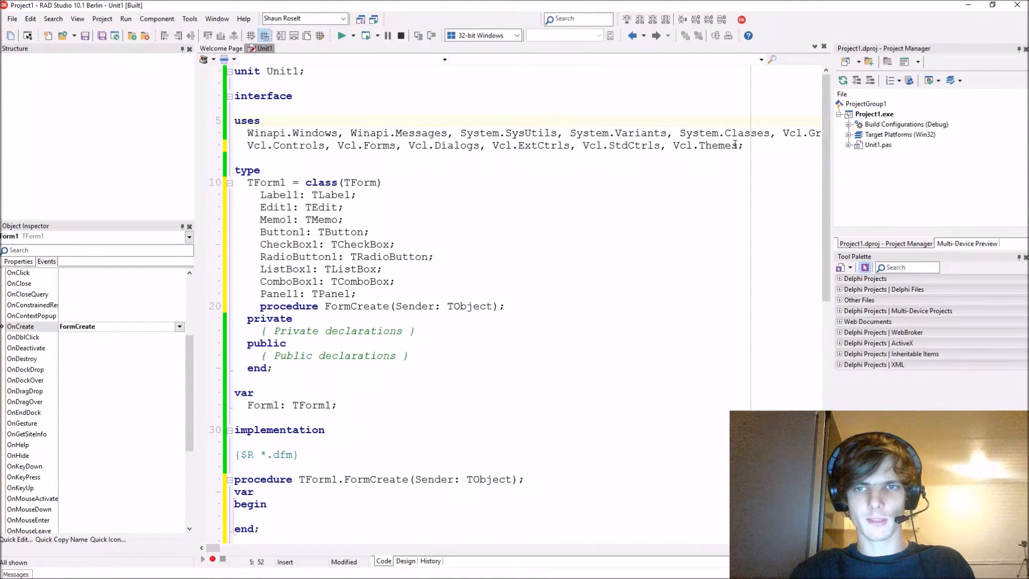
Step: Declare the local variable 'StyleName: String;' in TForm1.FormCreate
double_click(704, 145)
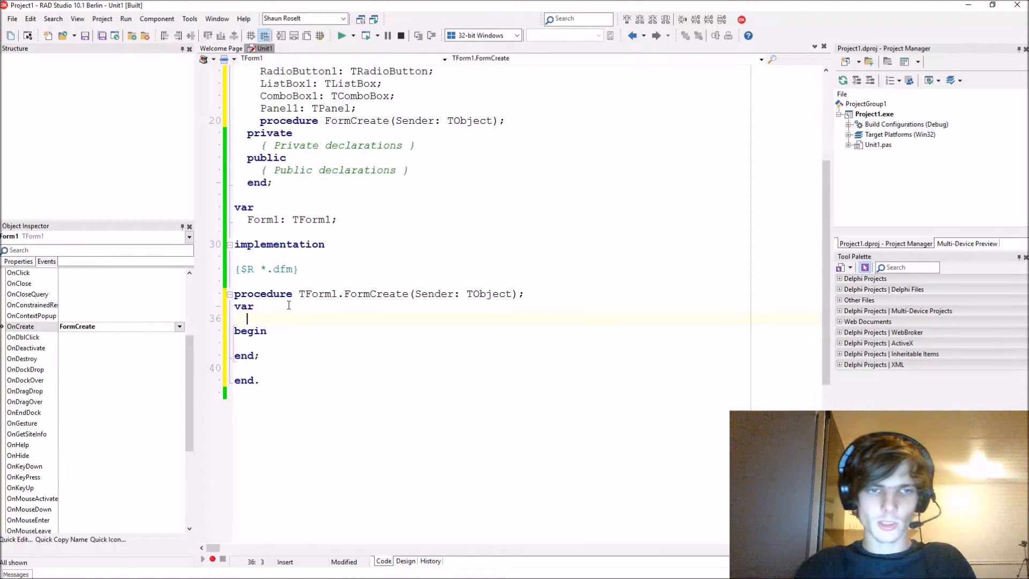
text(Styk)
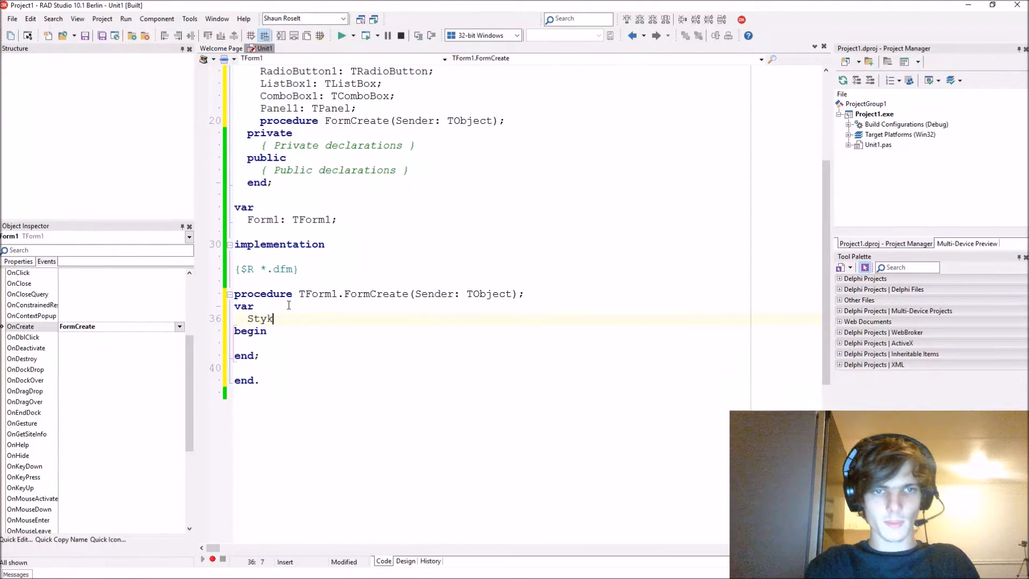
text(eName: St)
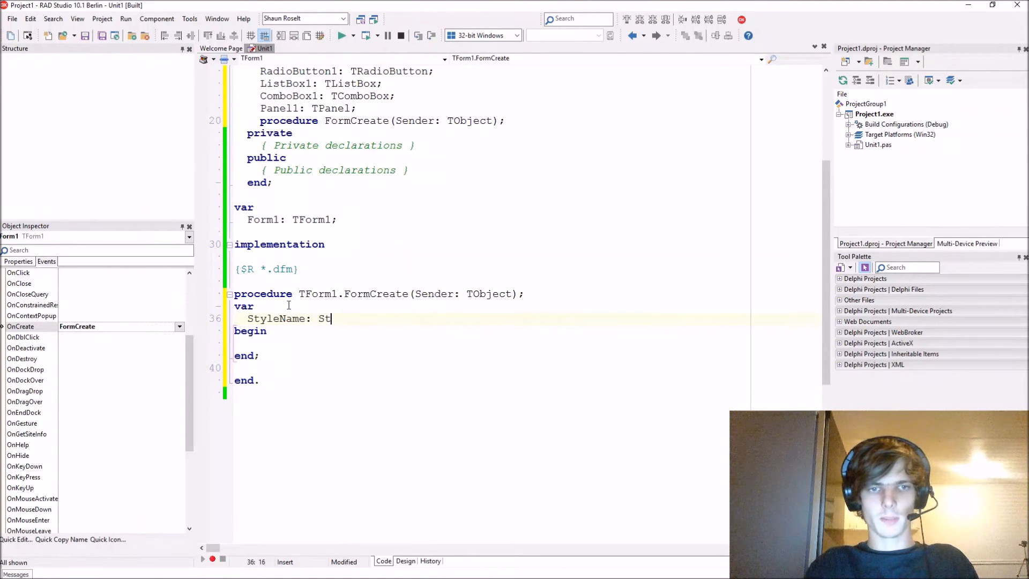
text(ring;)
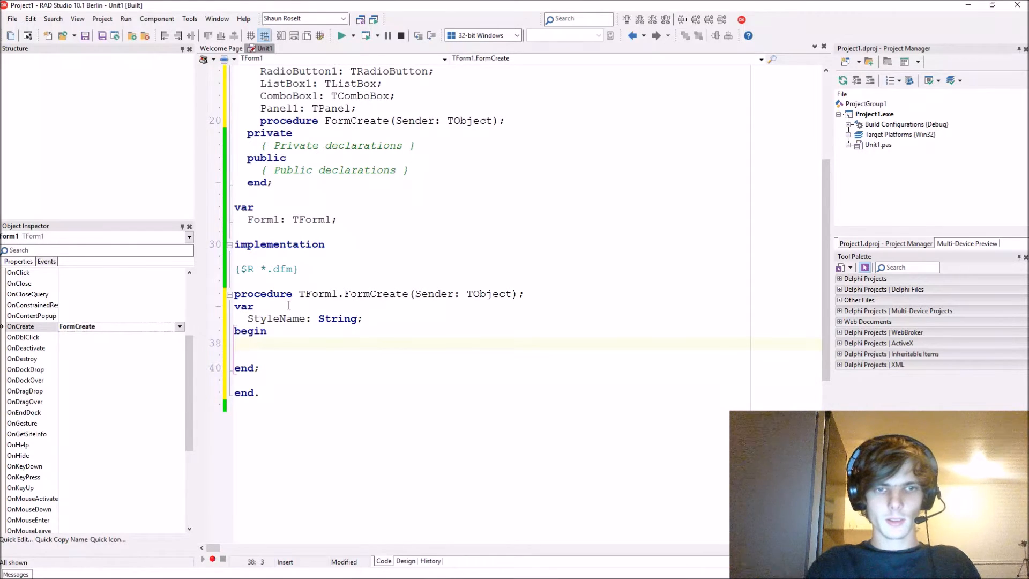
Step: Write the loop header 'for StyleName in TStyleManager.StyleNames do' in FormCreate
text(for StyleN)
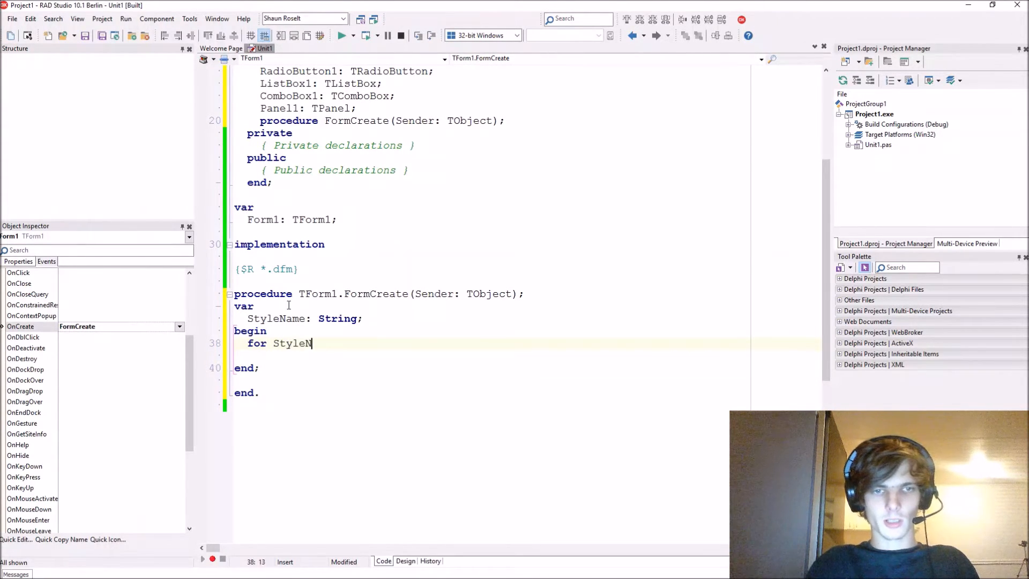
text(ame in TStyleManager.)
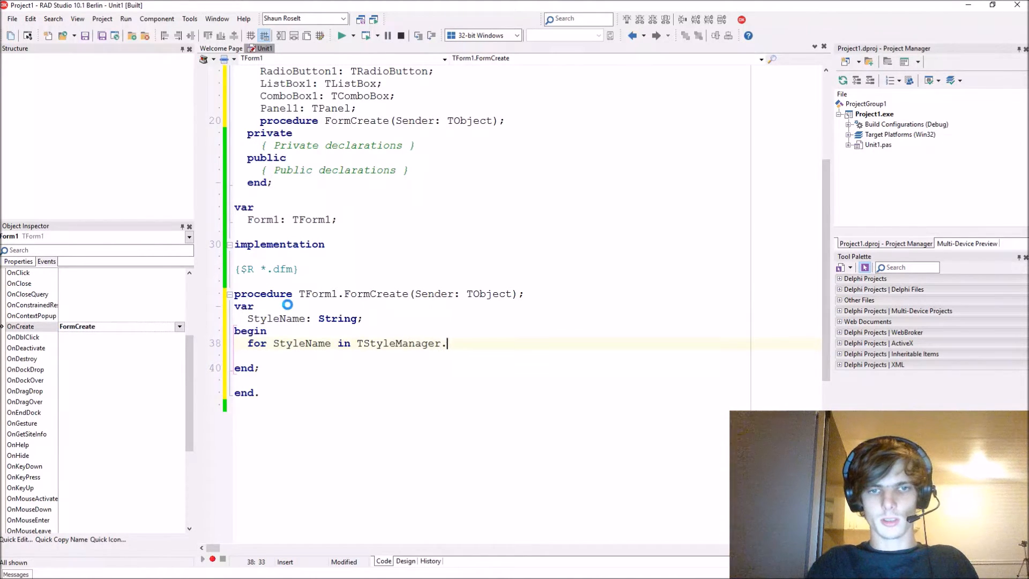
text(st)
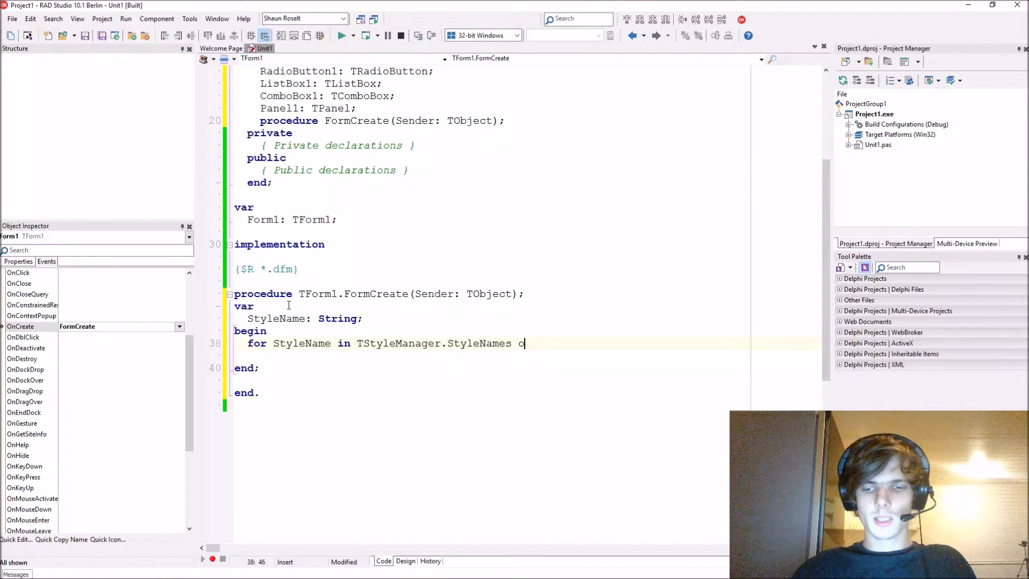
text(d)
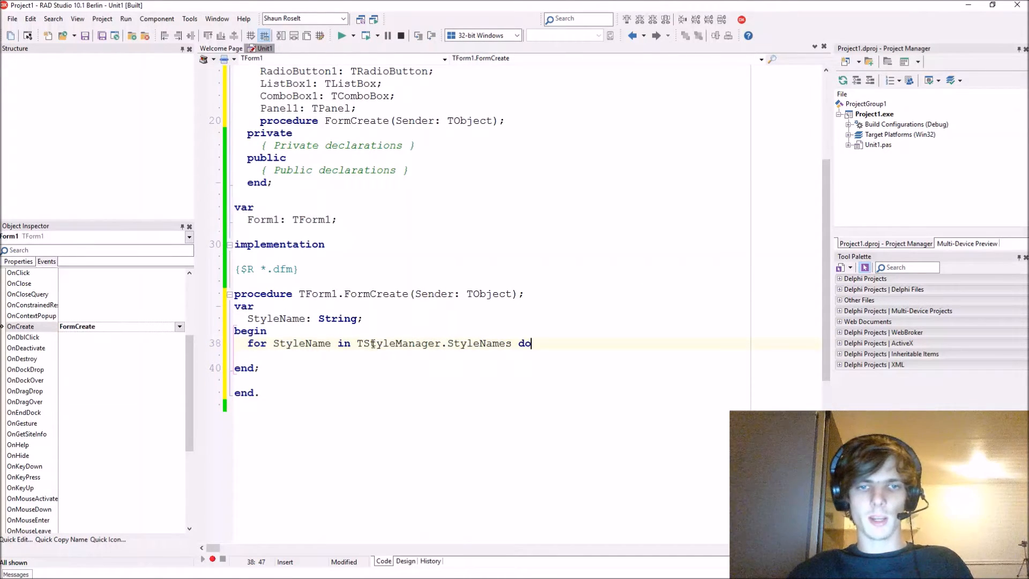
double_click(397, 343)
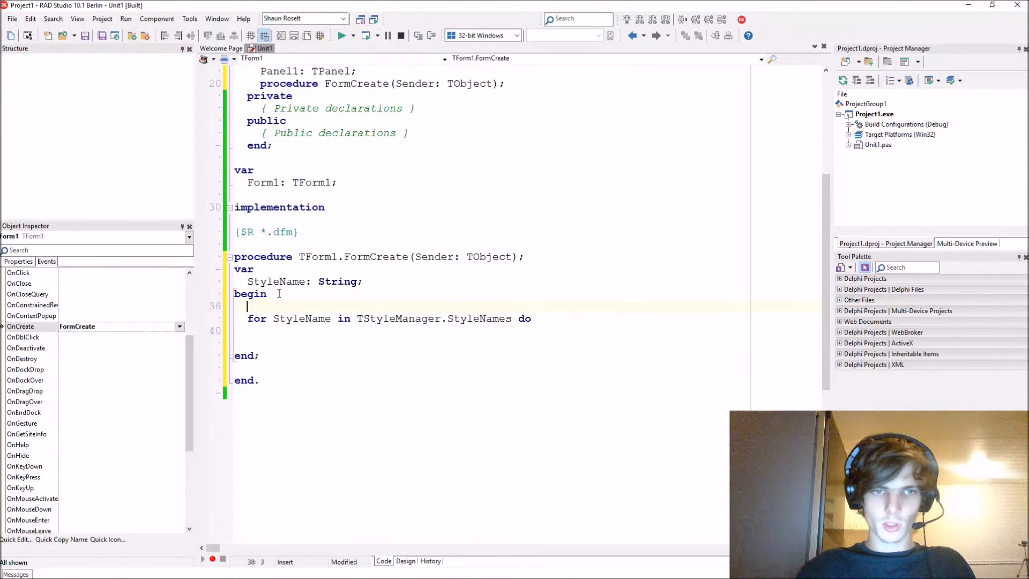
Step: Add 'ComboBox1.Clear' and the loop body 'ComboBox1.Items.Add(StyleName)', correcting a typo
text(ComboBox)
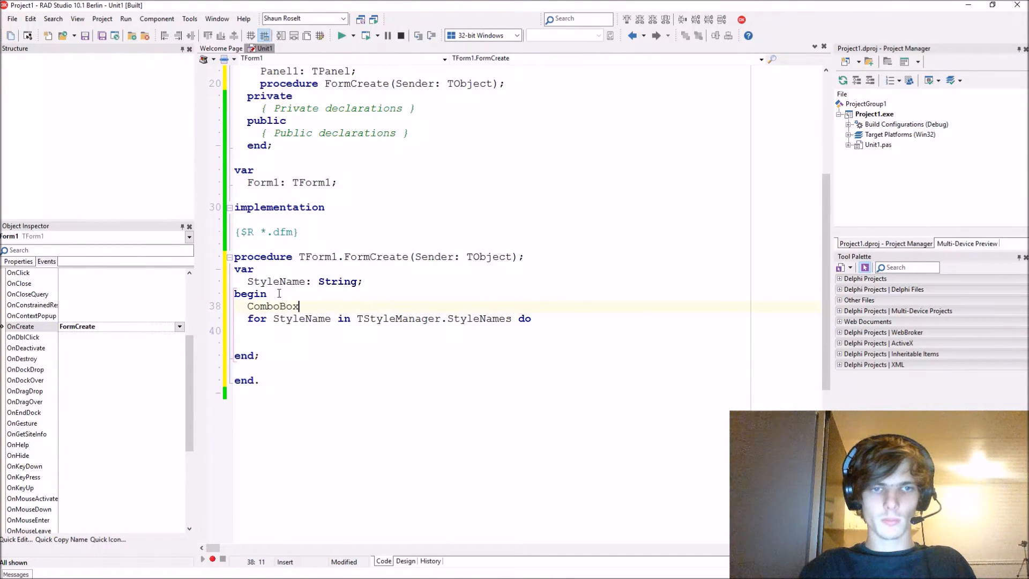
text(1.Clear;)
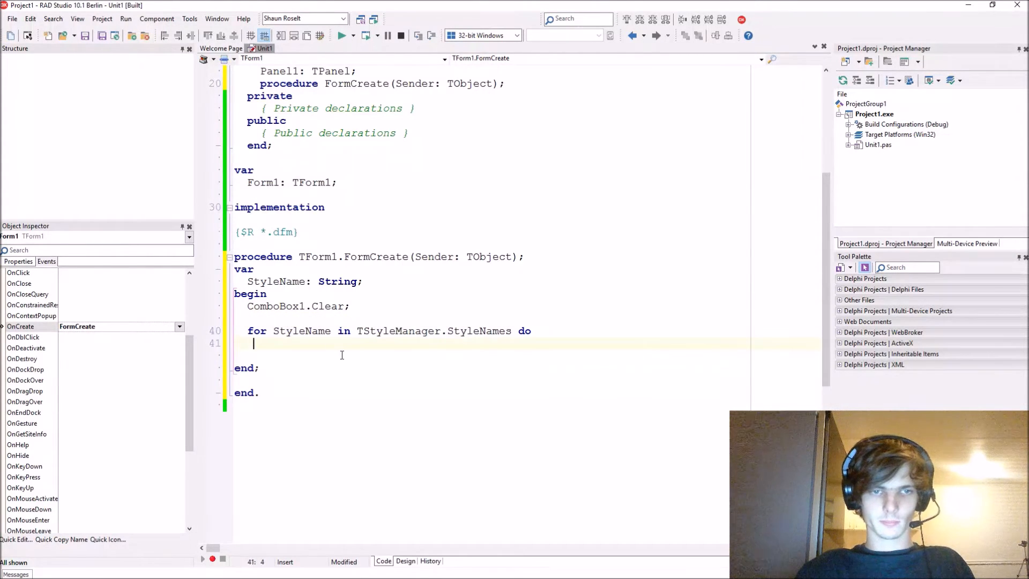
text(Co)
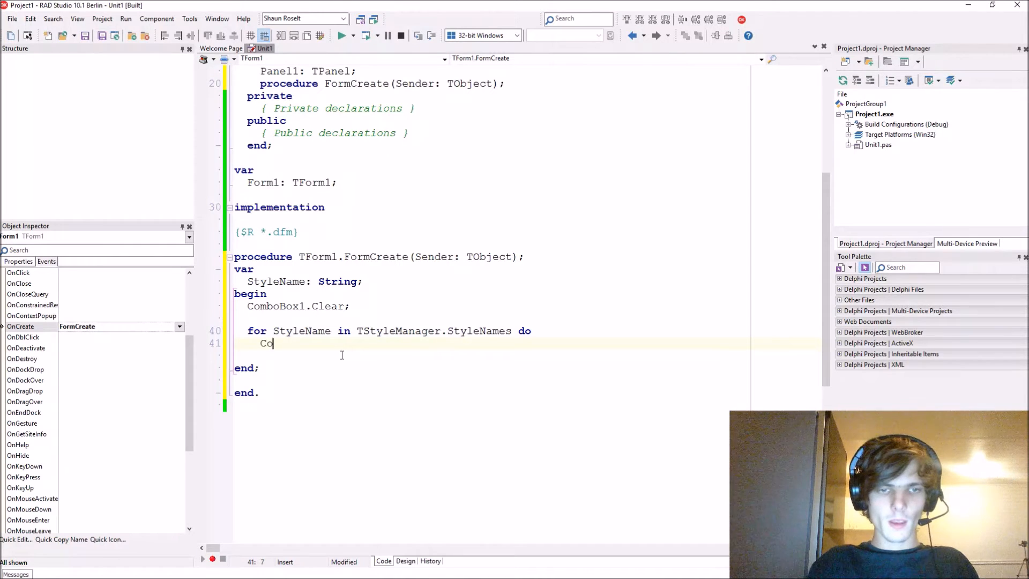
text(mboxBox1.)
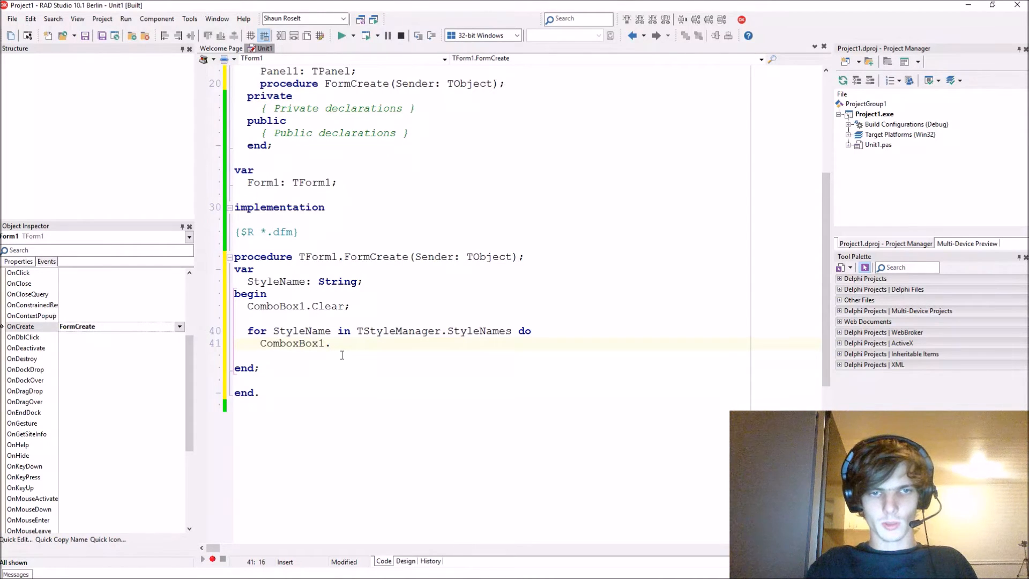
key(Backspace)
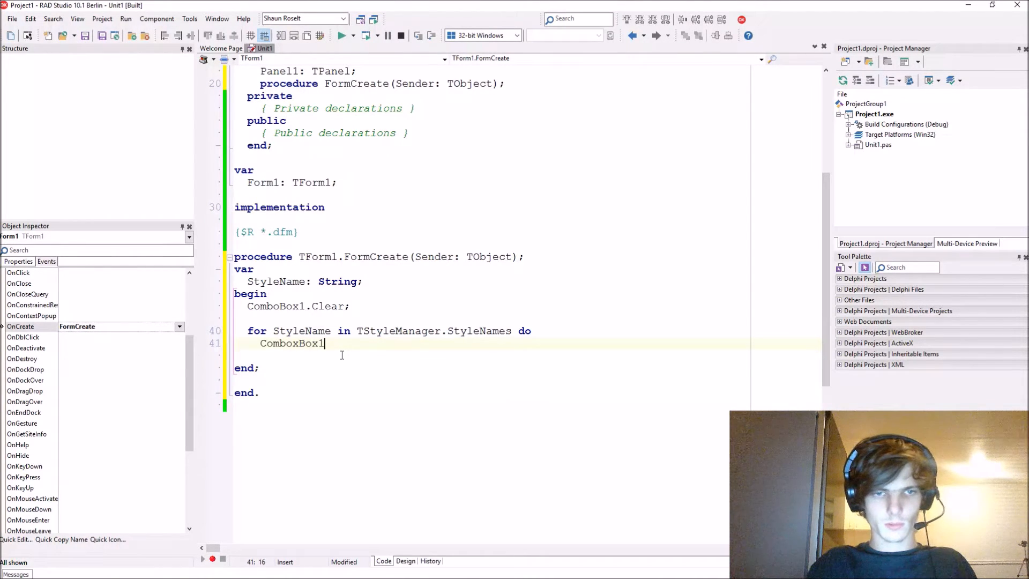
text(.)
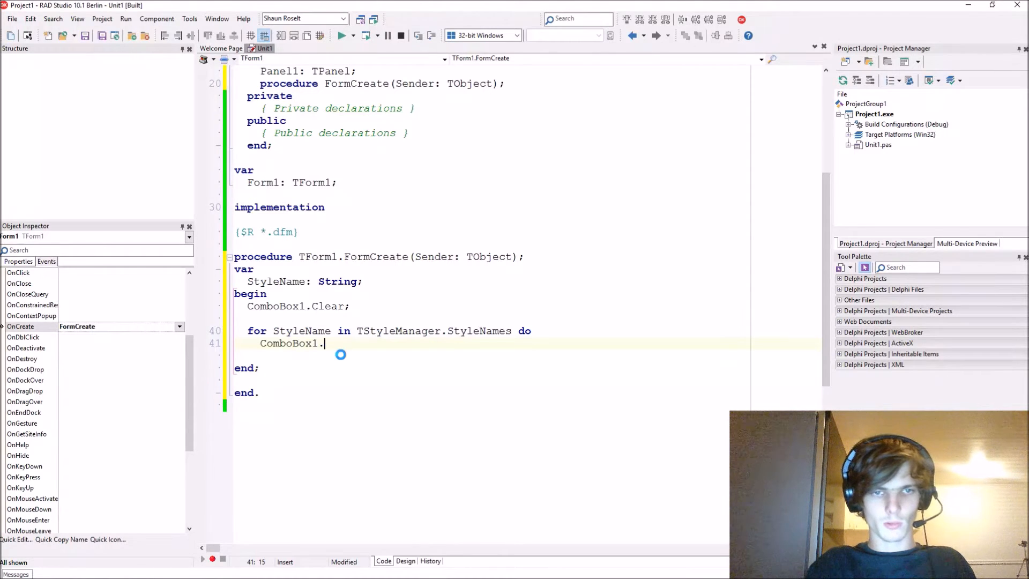
text(.)
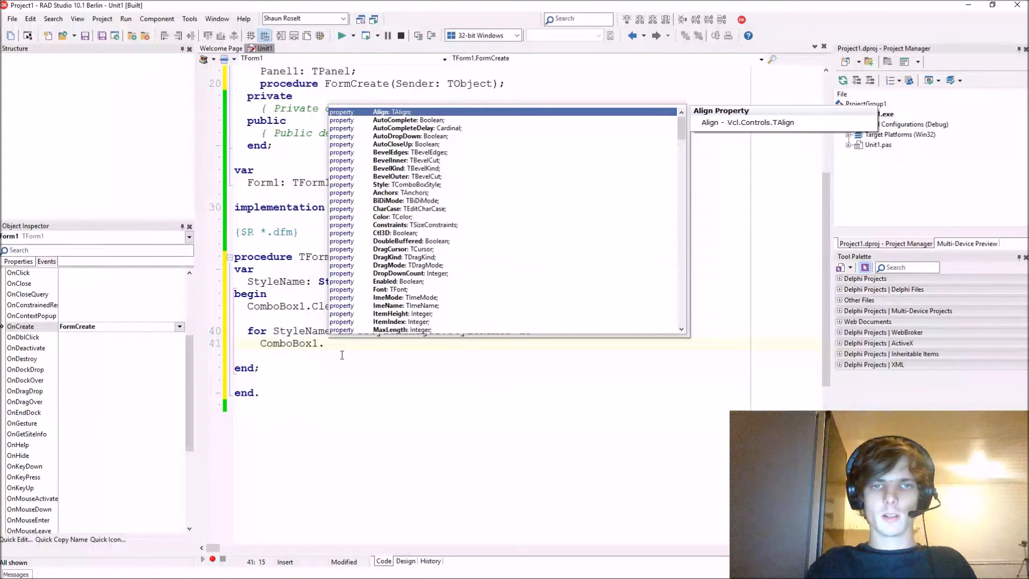
text(.Items.)
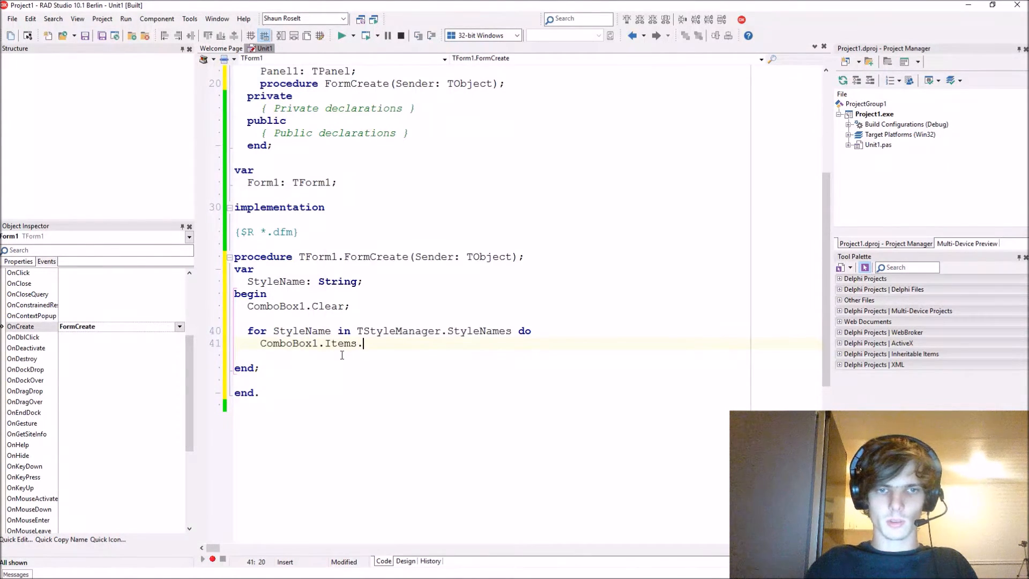
text(Add()
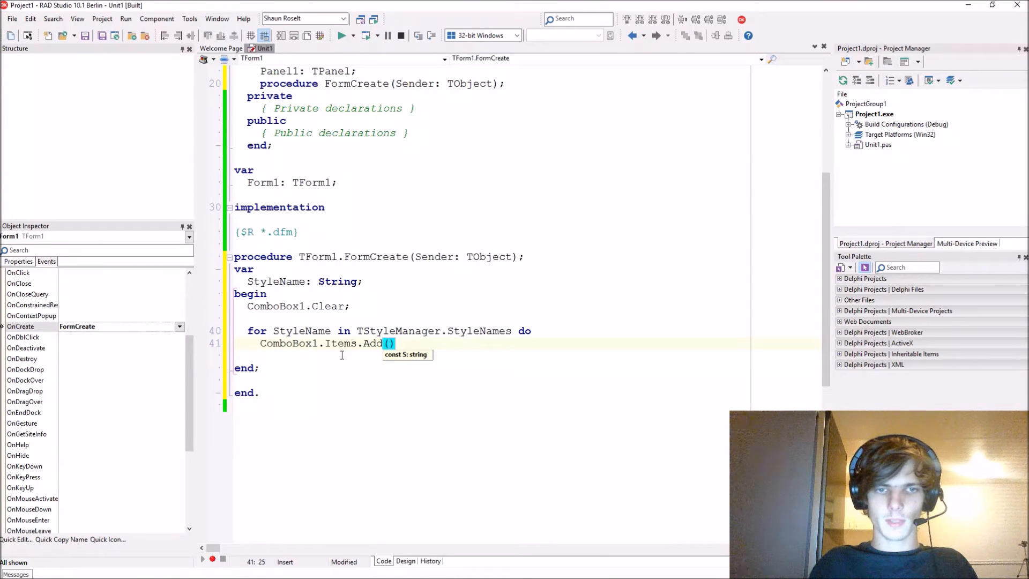
text(StyleName)
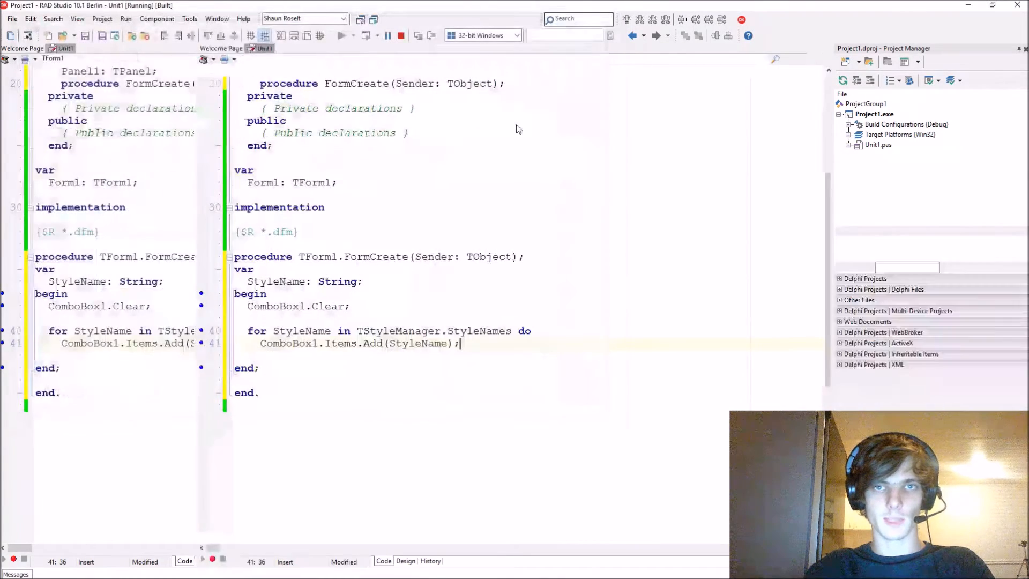
Step: Caption Button1 'Set Style' and create its empty Button1Click handler
click(404, 561)
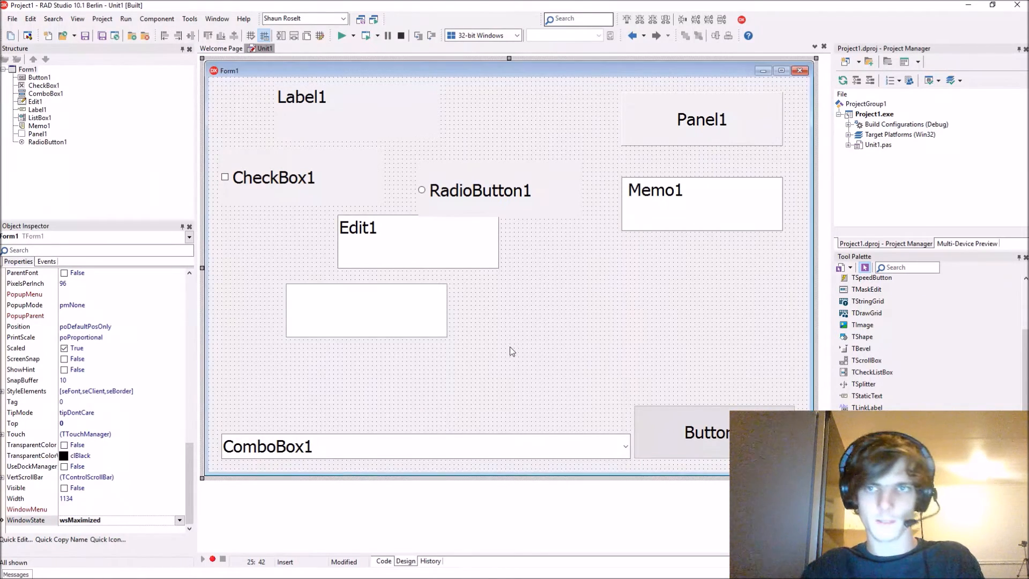
click(709, 432)
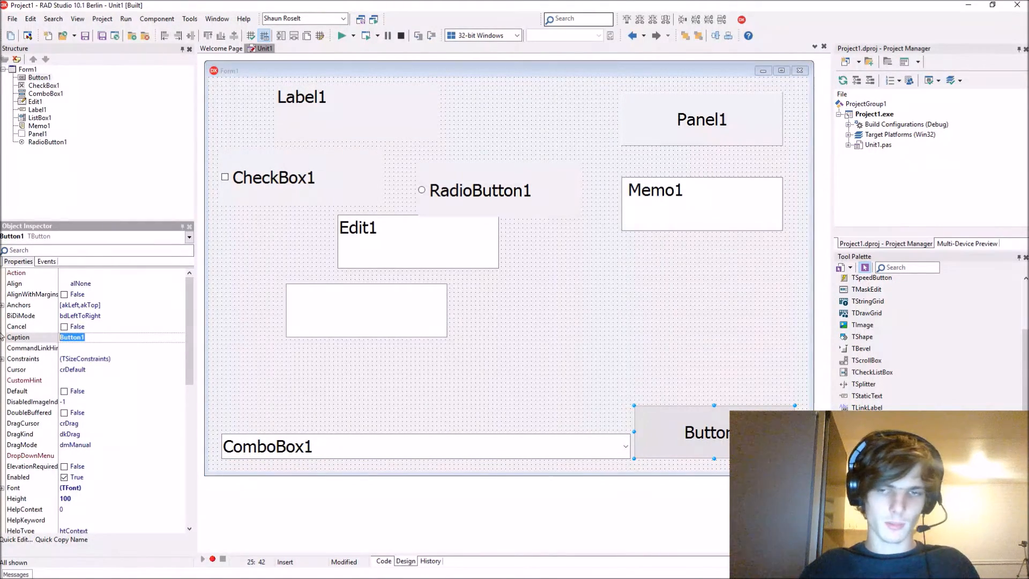
text(Set Sty)
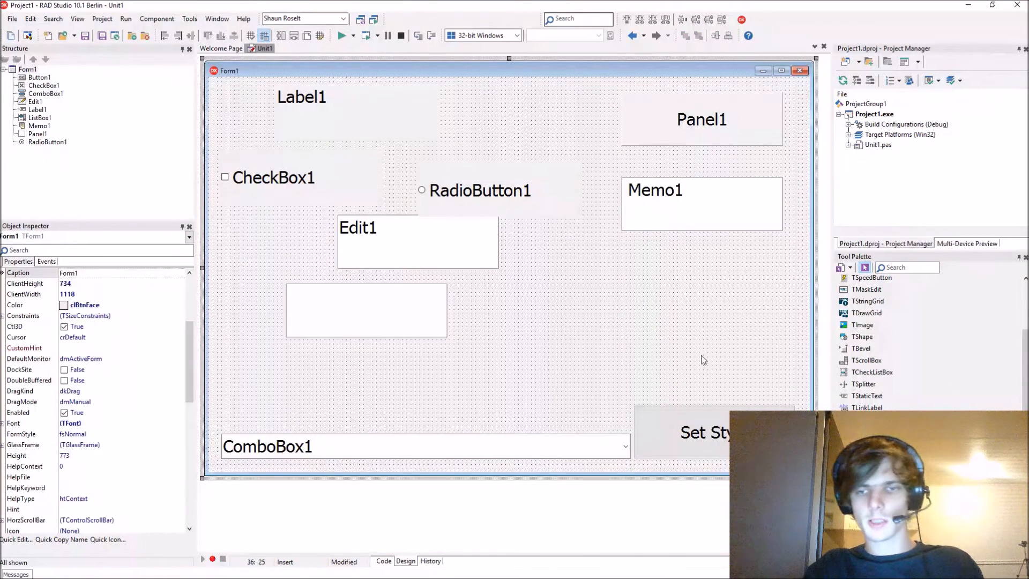
mouse_move(710, 436)
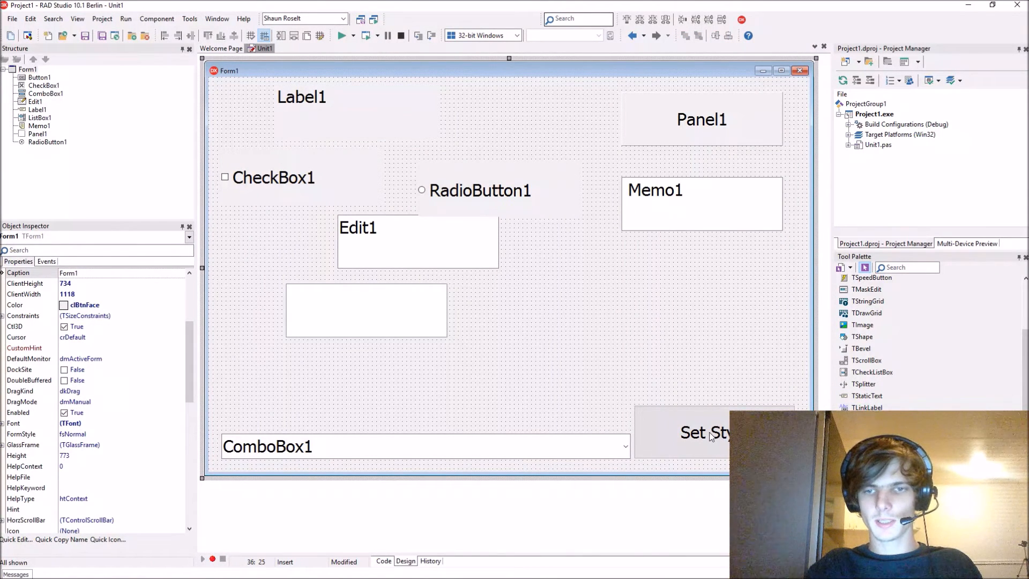
click(383, 561)
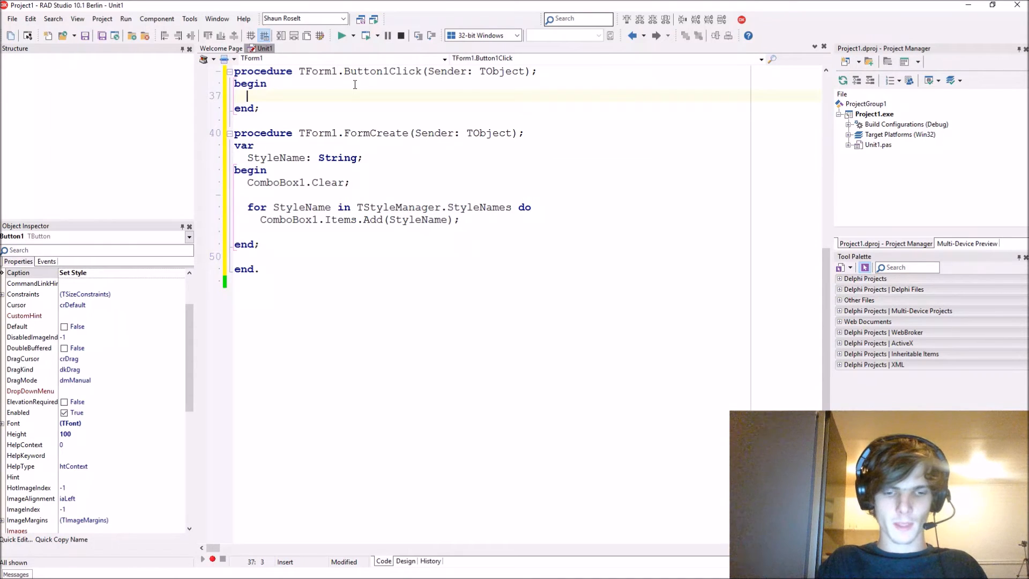
Step: Write TStyleManager.SetStyle(ComboBox1.Text); in the Button1Click handler
text(TStyleMa)
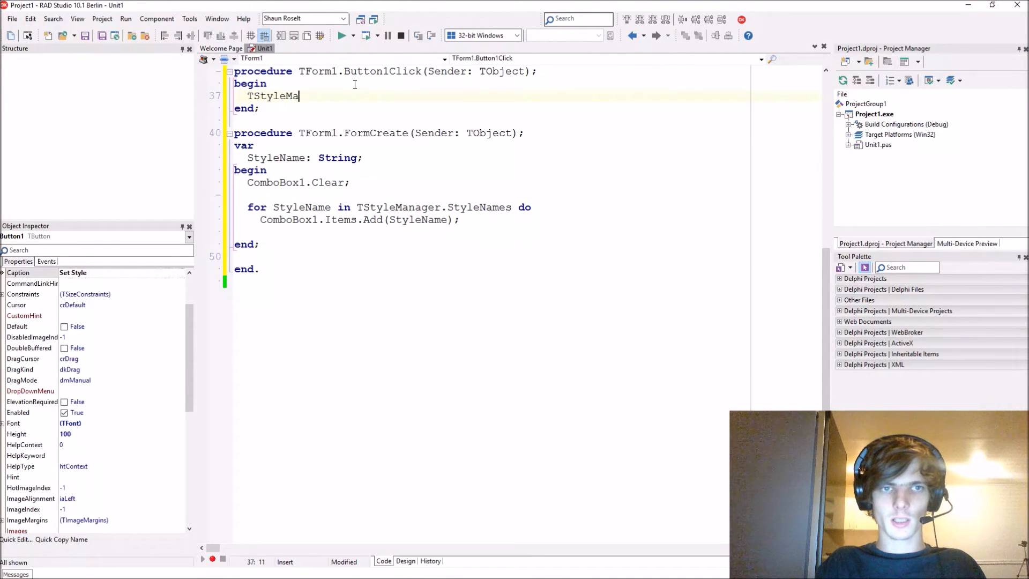
text(nager.se)
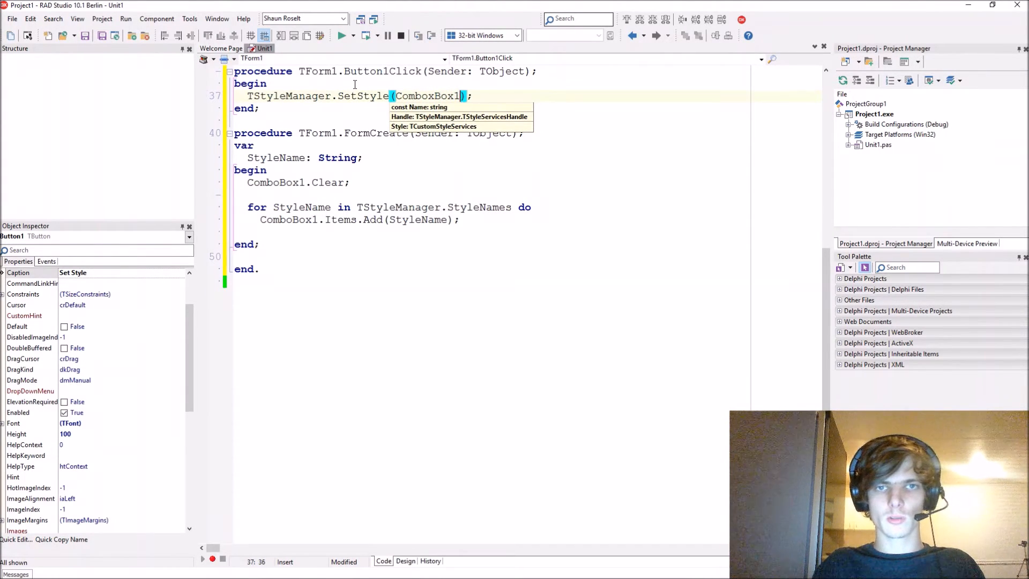
key(Escape)
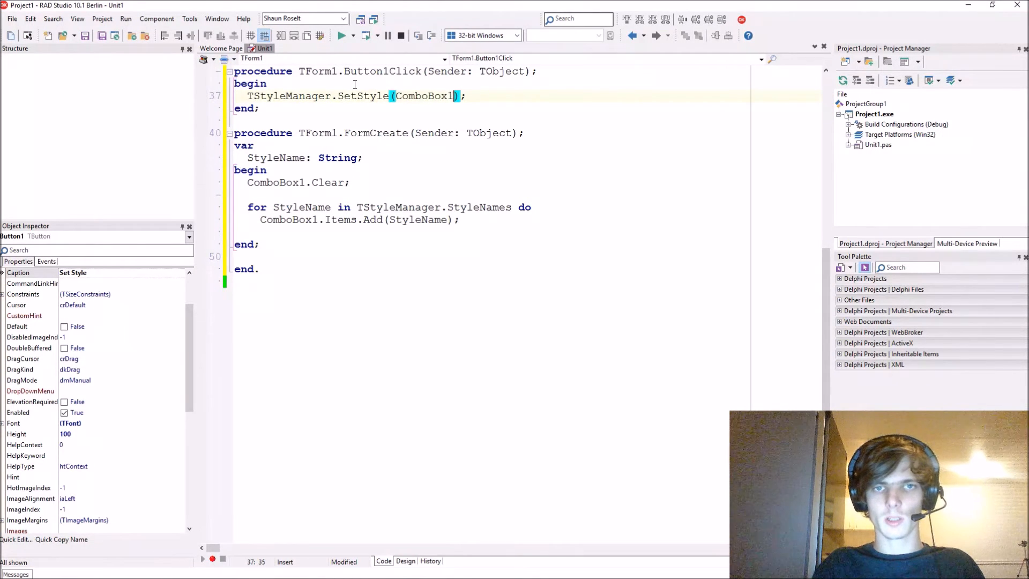
text(.Text)
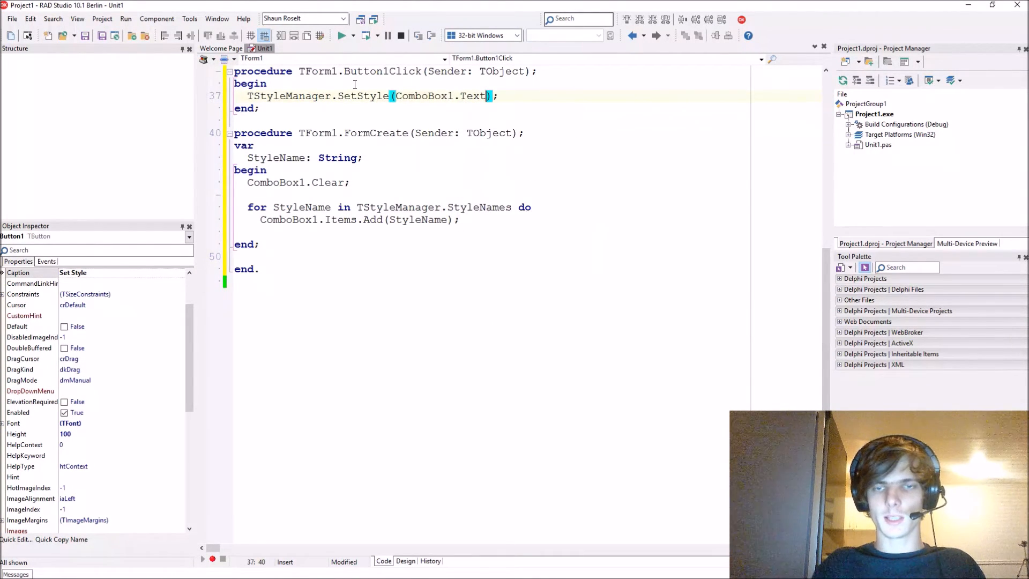
click(405, 561)
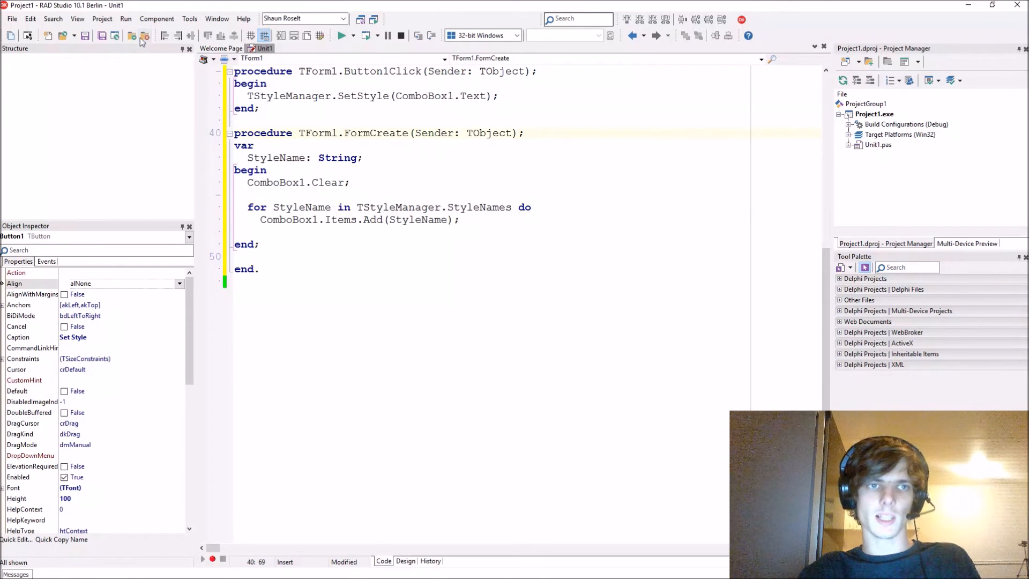
Step: Run the app and apply the Ruby Graphite and Metropolis UI Dark styles
click(144, 35)
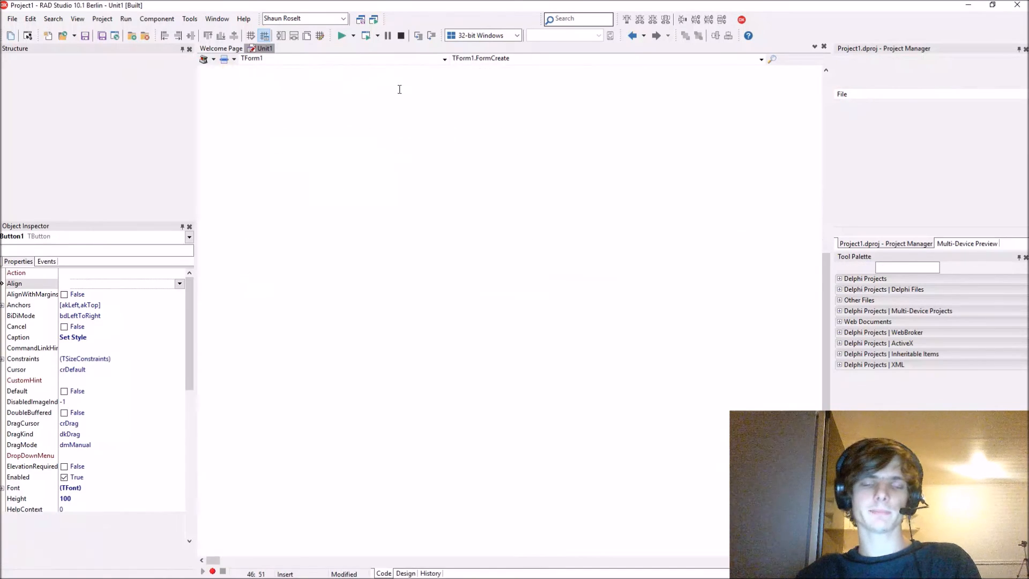
click(341, 35)
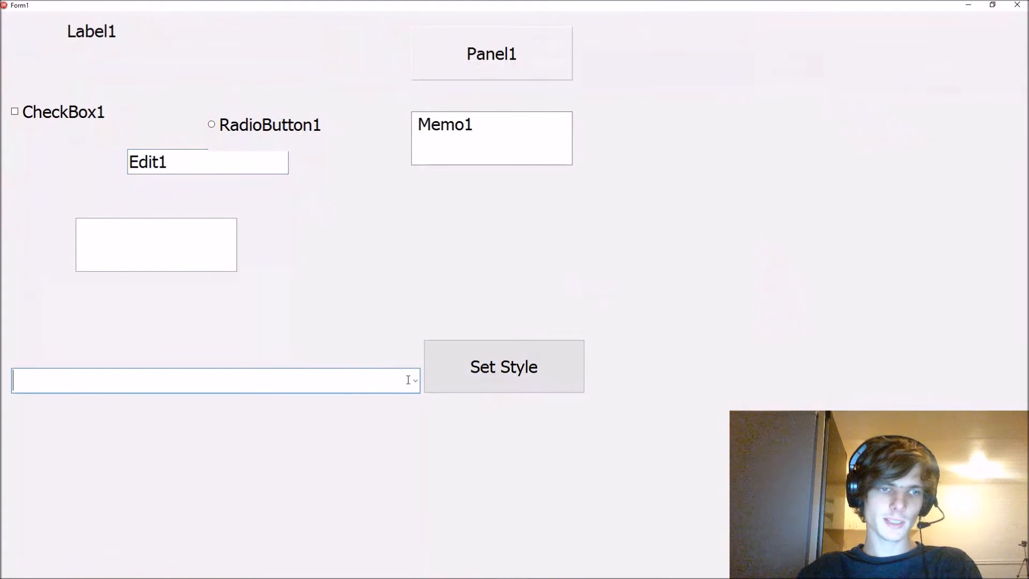
click(413, 380)
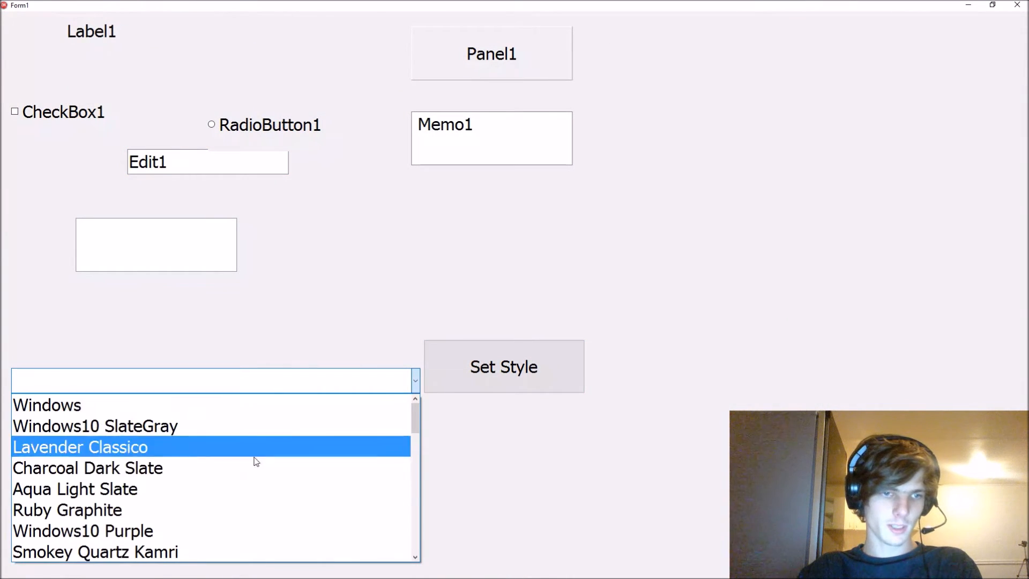
click(67, 510)
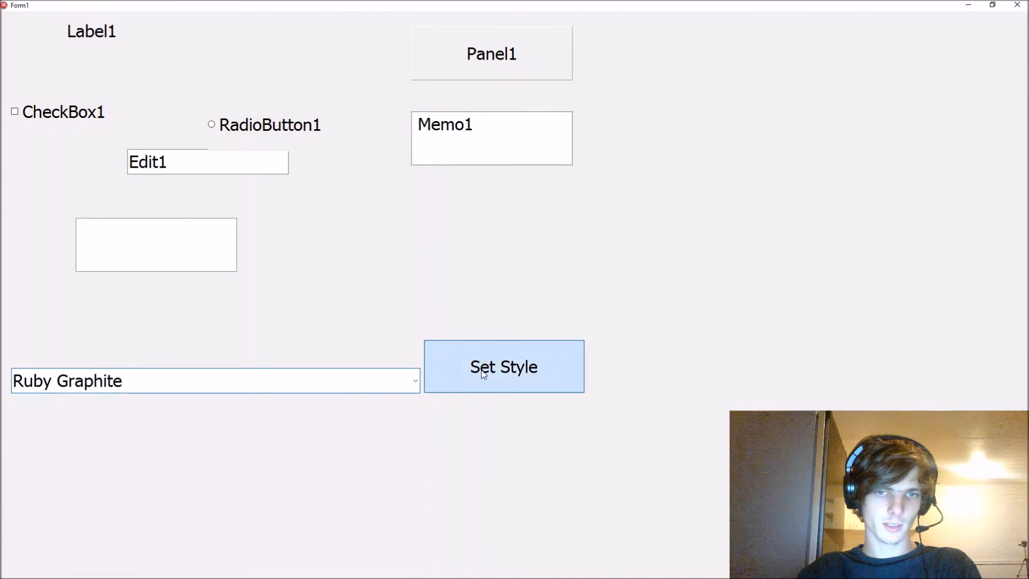
click(503, 366)
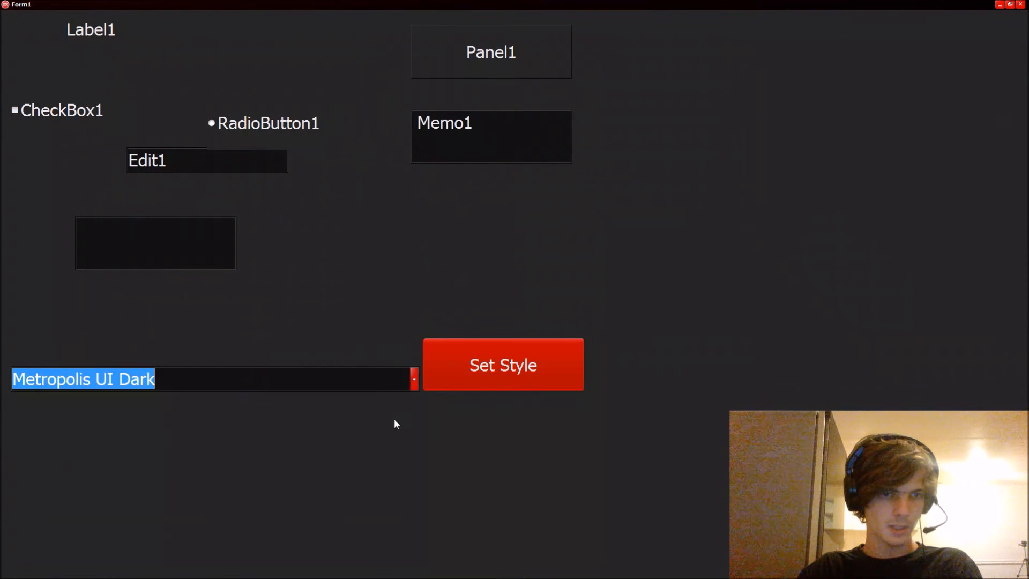
click(502, 365)
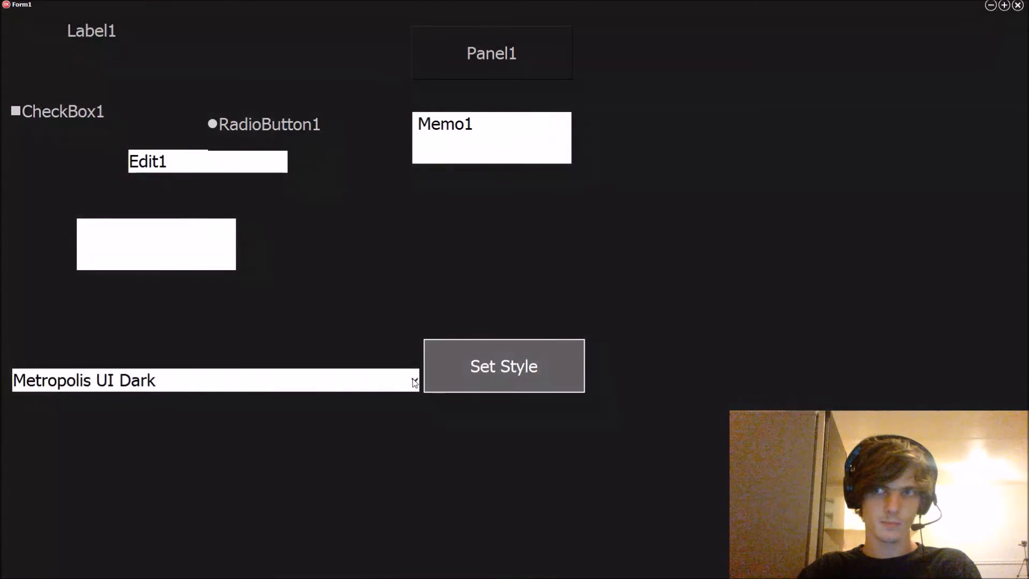
Step: Apply the Metropolis UI Blue and Sapphire Kamri styles to the running form
click(214, 380)
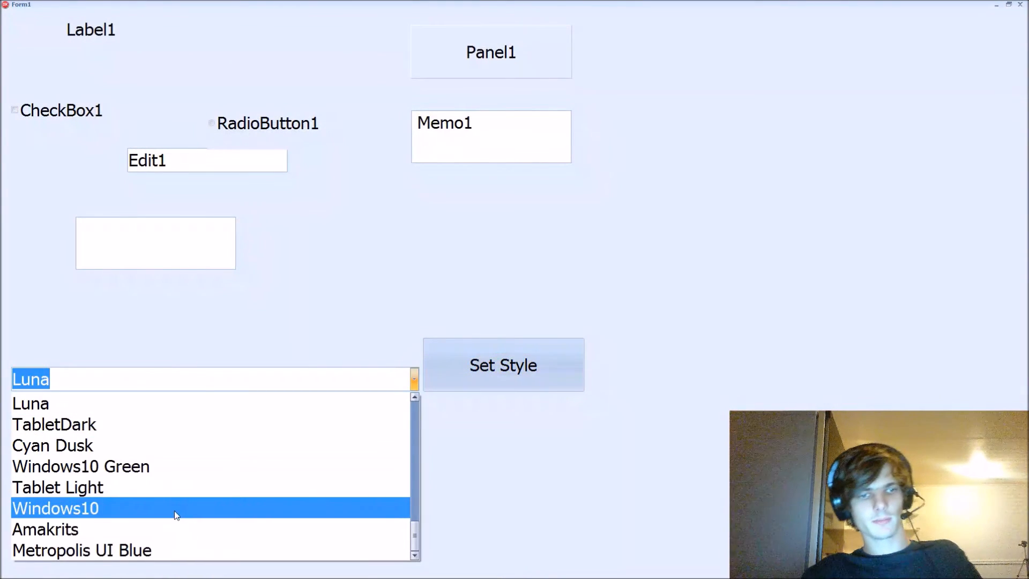
click(81, 549)
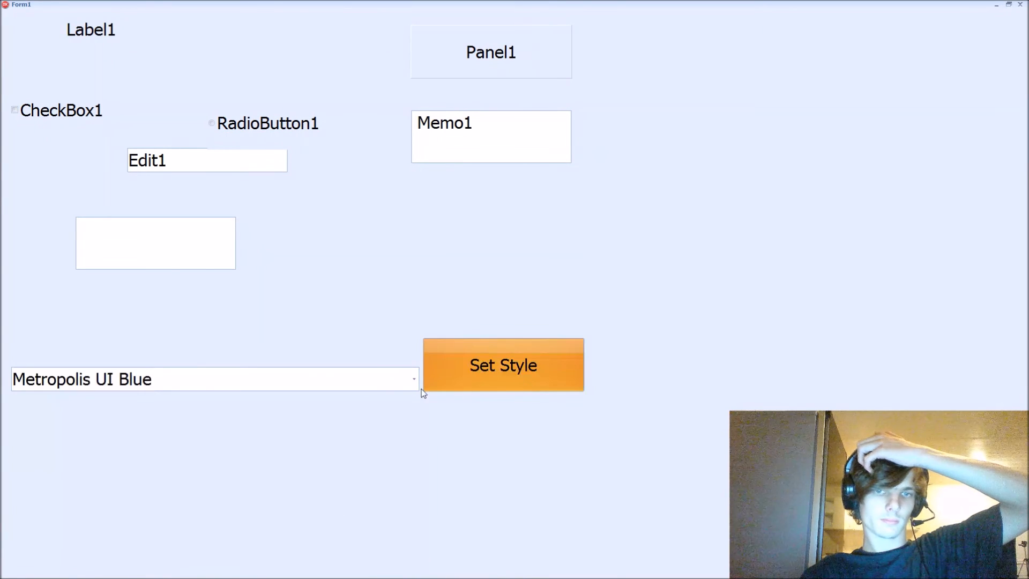
click(412, 379)
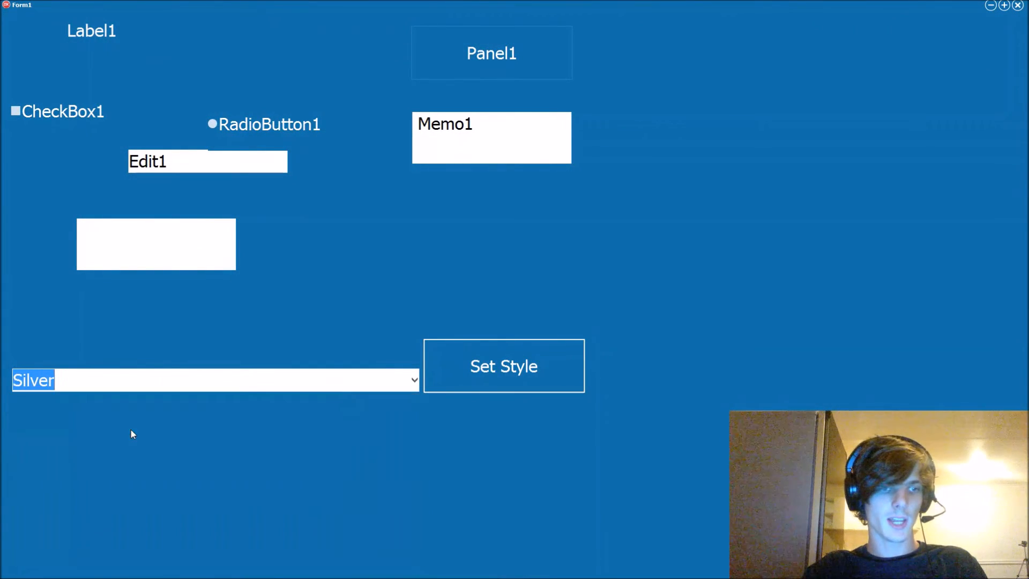
click(503, 365)
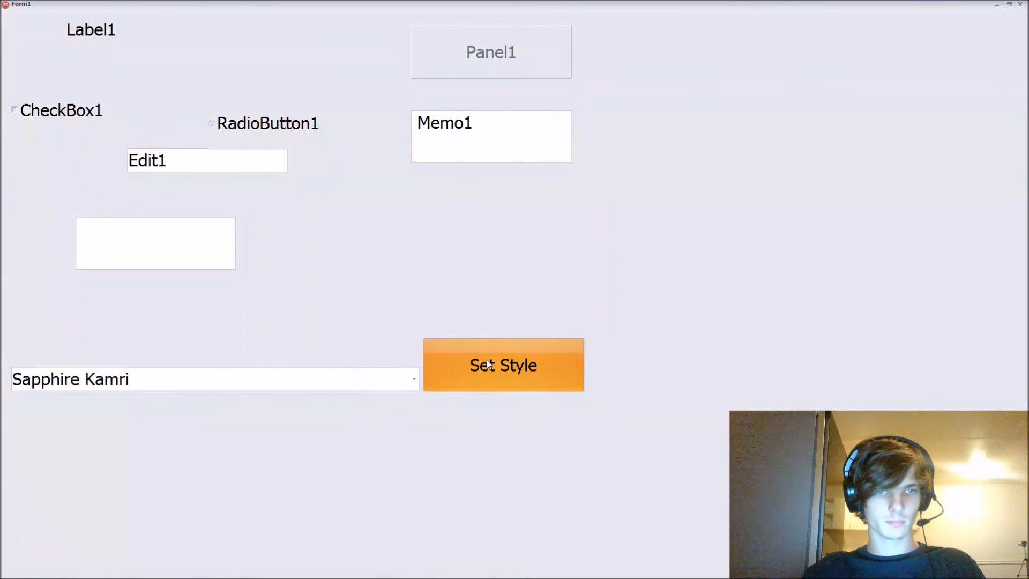
click(503, 365)
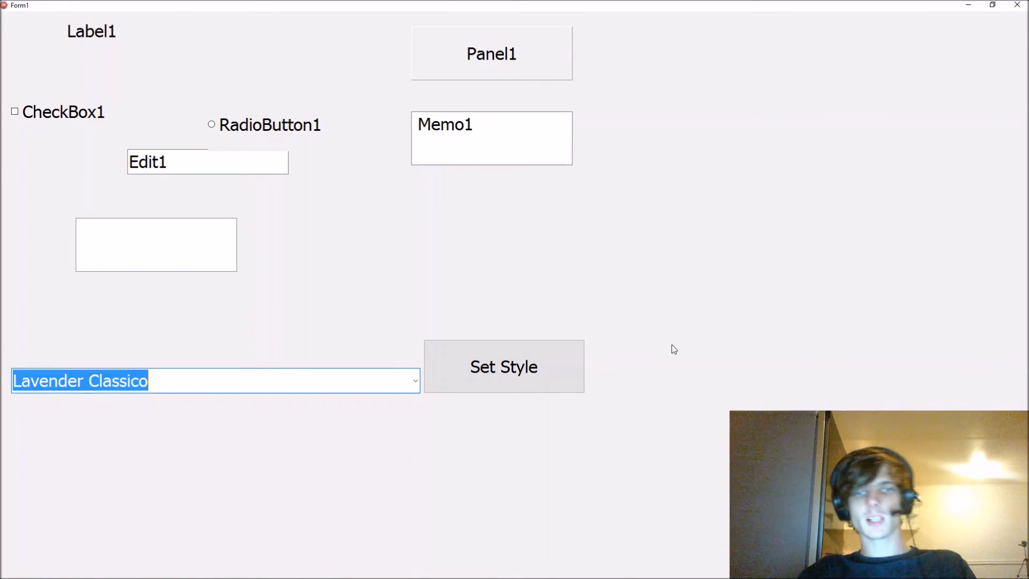
Step: Apply the selected Lavender Classico style with the Set Style button
click(503, 366)
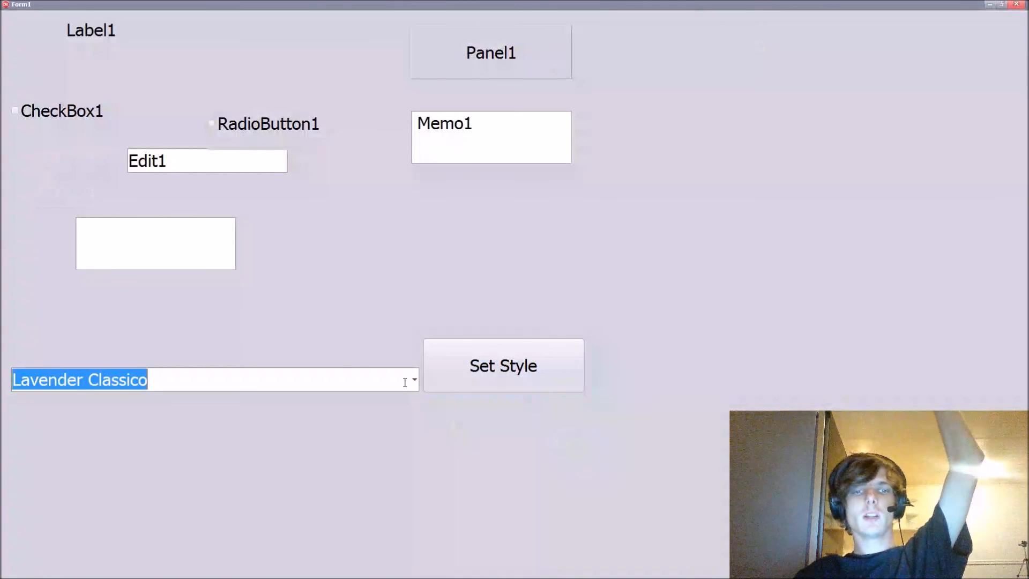